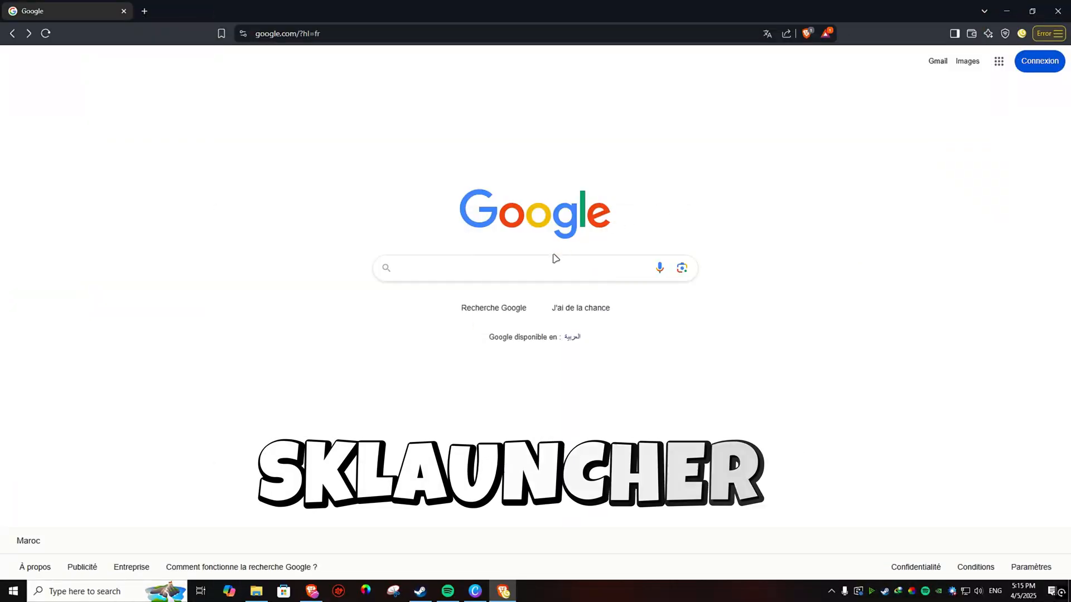
Step: Search Google for 'sklauncher' and land on the official SKlauncher homepage
type("sk")
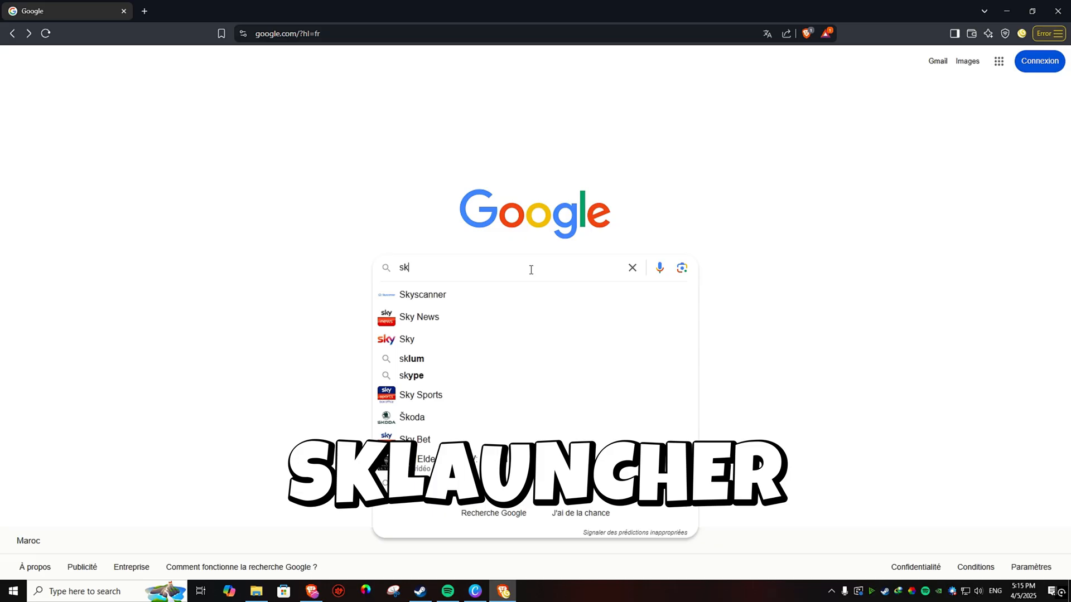
type("lau")
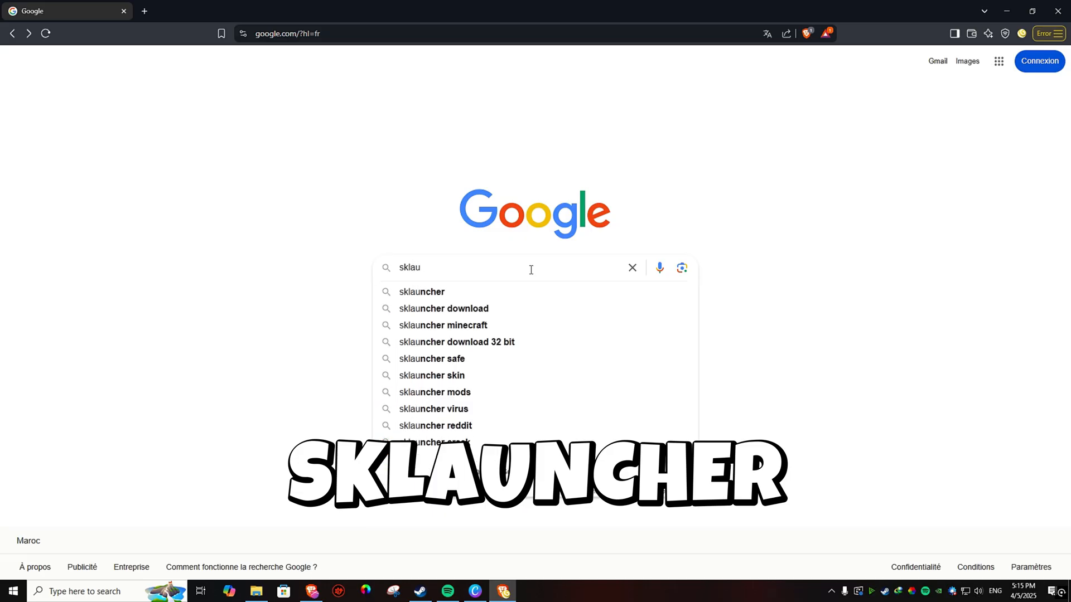
left_click(422, 291)
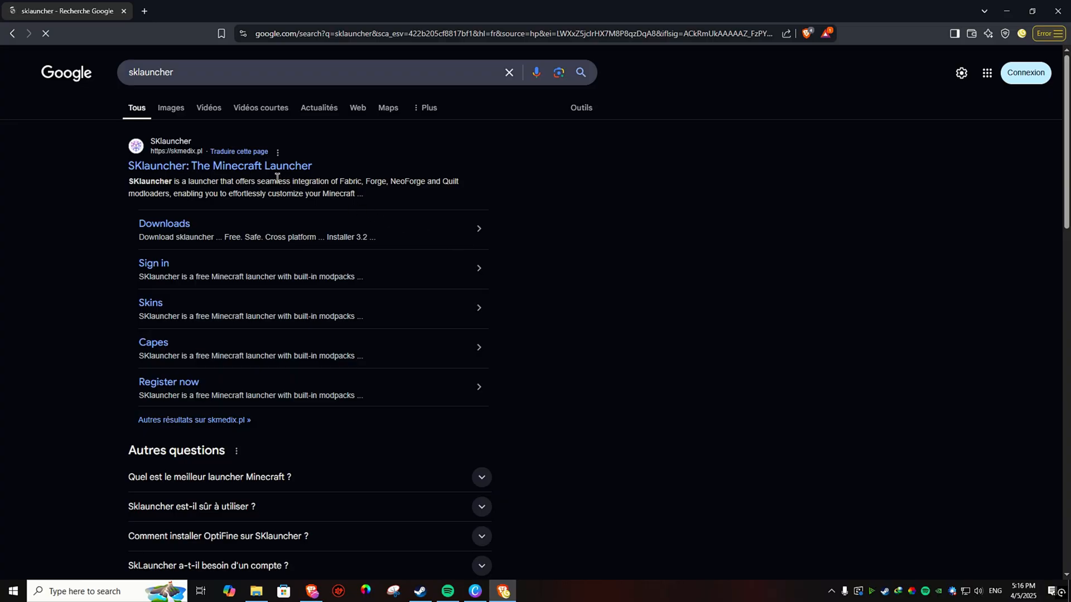
left_click(220, 167)
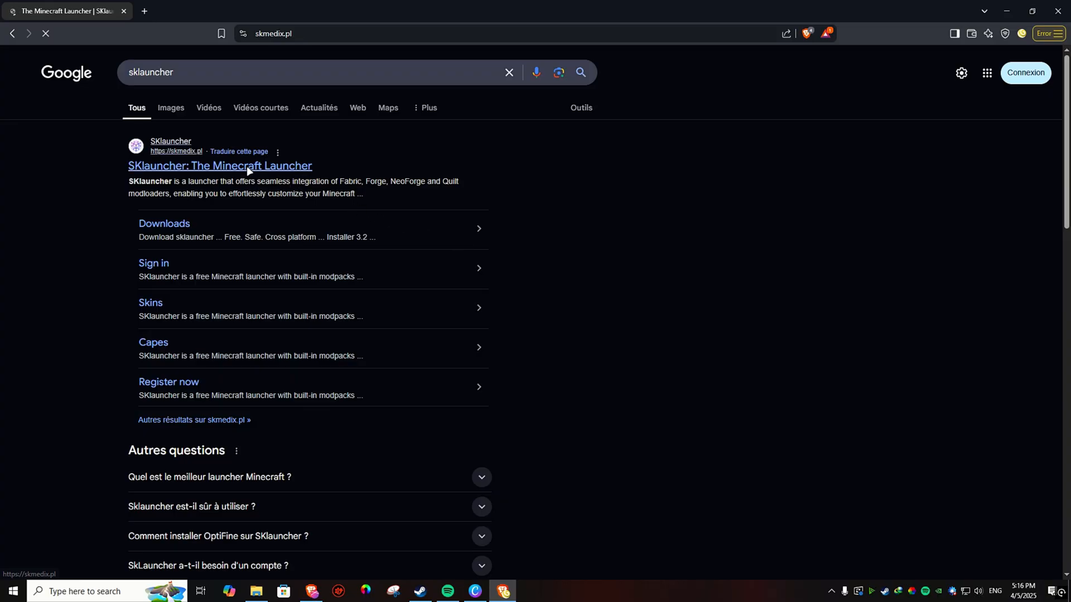
left_click(219, 165)
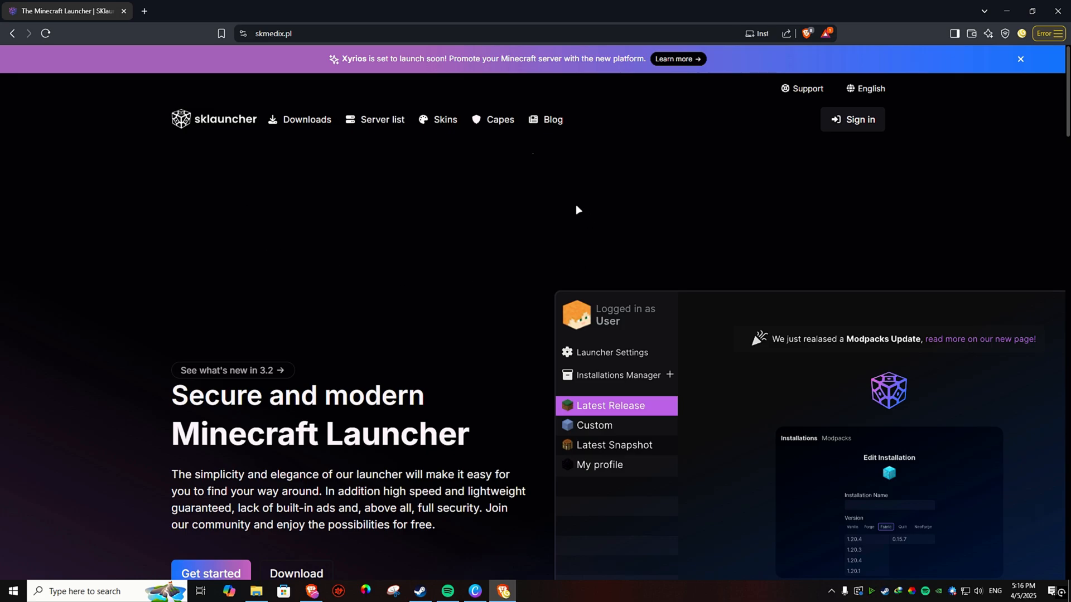
scroll("down", 3)
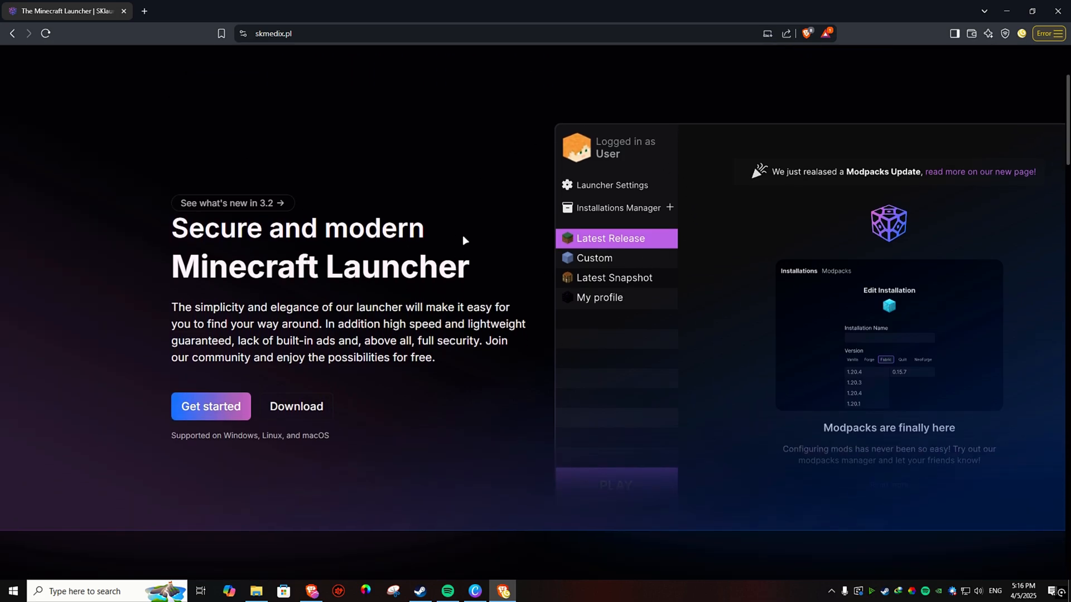
scroll("up", 3)
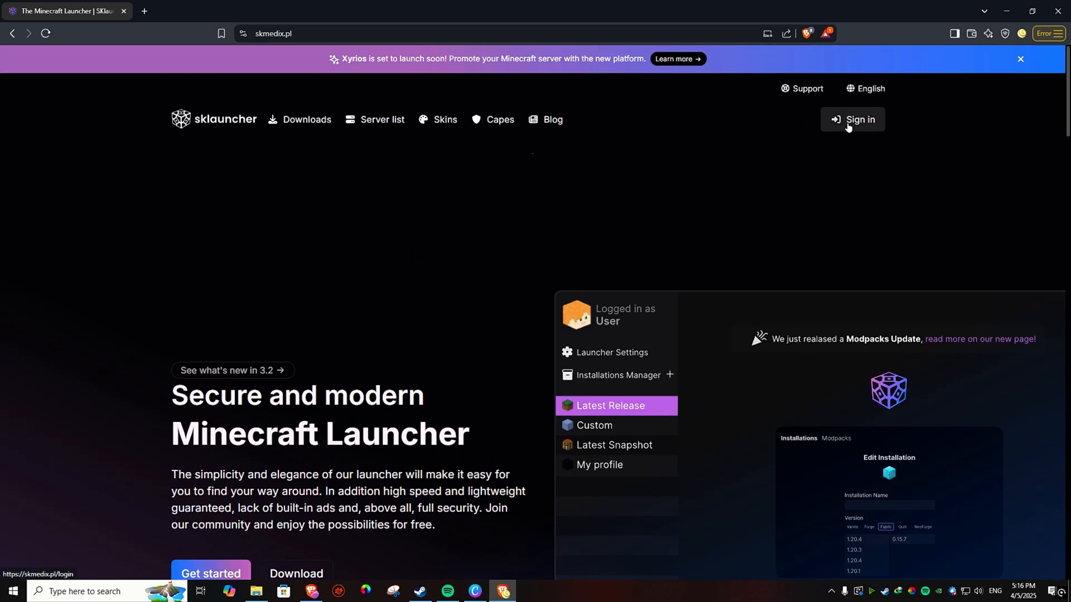
Step: Register a new SKlauncher account via Sign in > Register now and return signed in
left_click(852, 119)
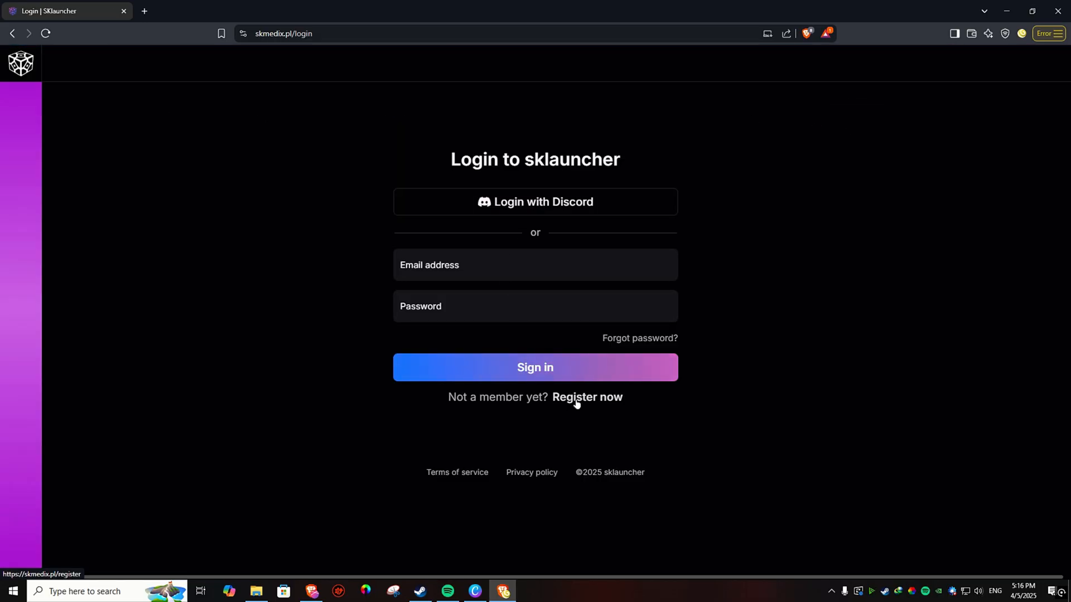
left_click(587, 397)
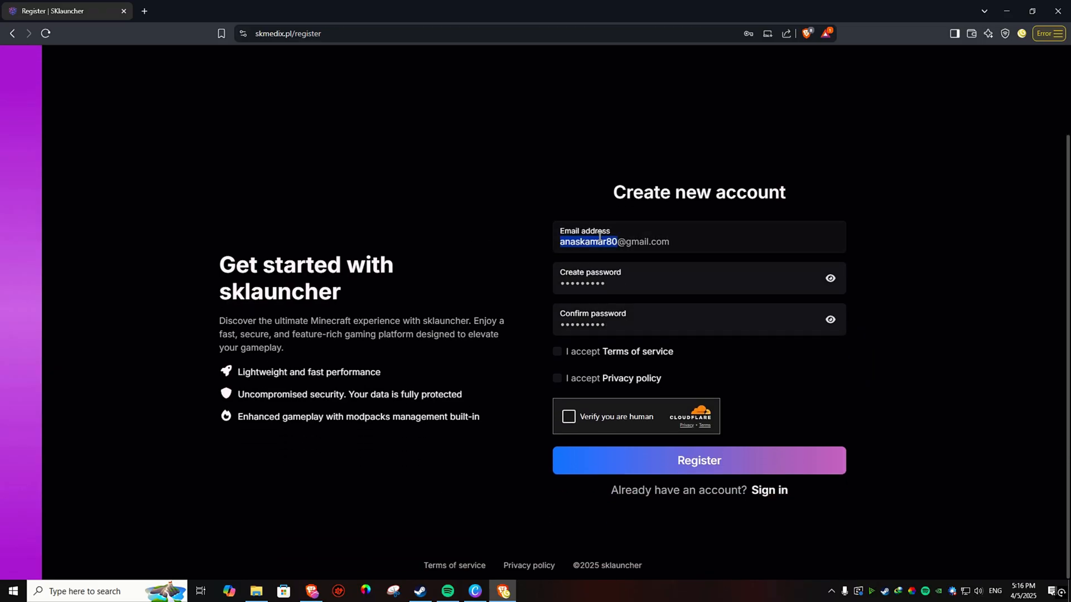
left_click(698, 460)
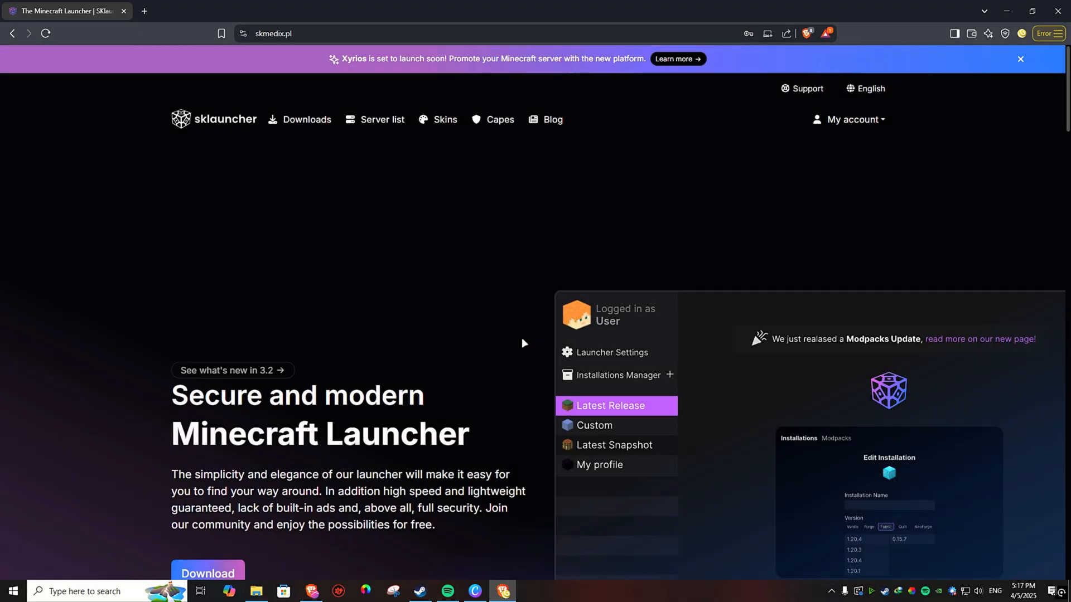
Step: Enter a username under My account > Customization and create the in-game profile
left_click(847, 120)
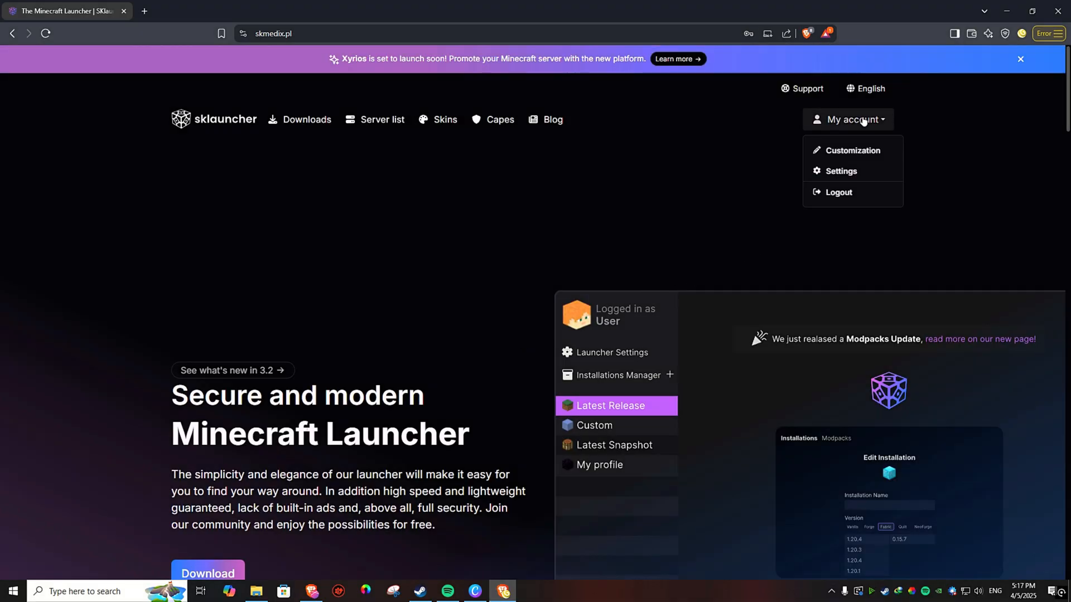
left_click(854, 151)
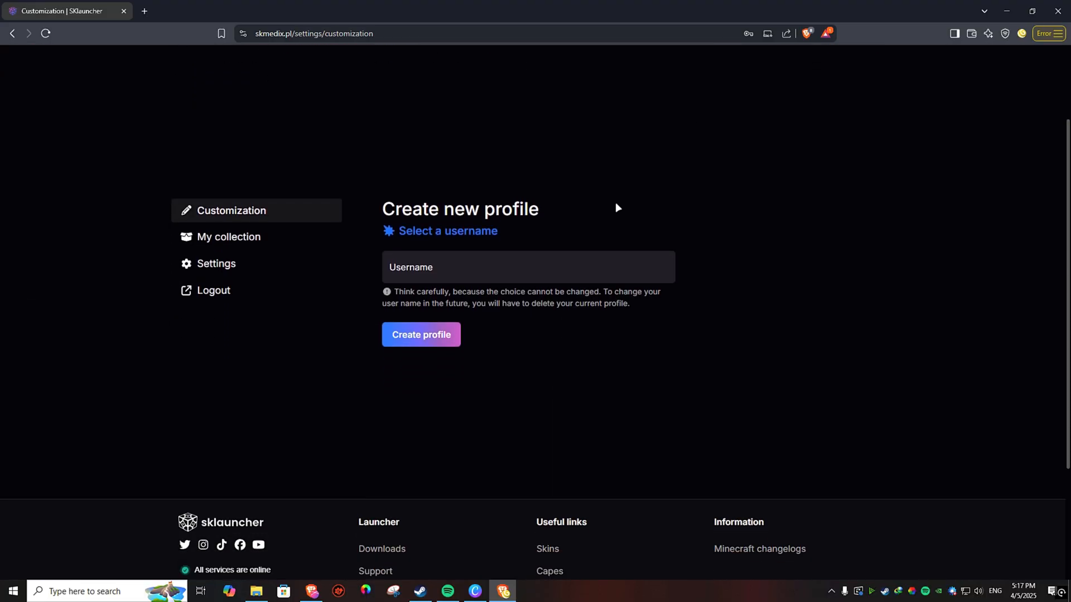
left_click(525, 267)
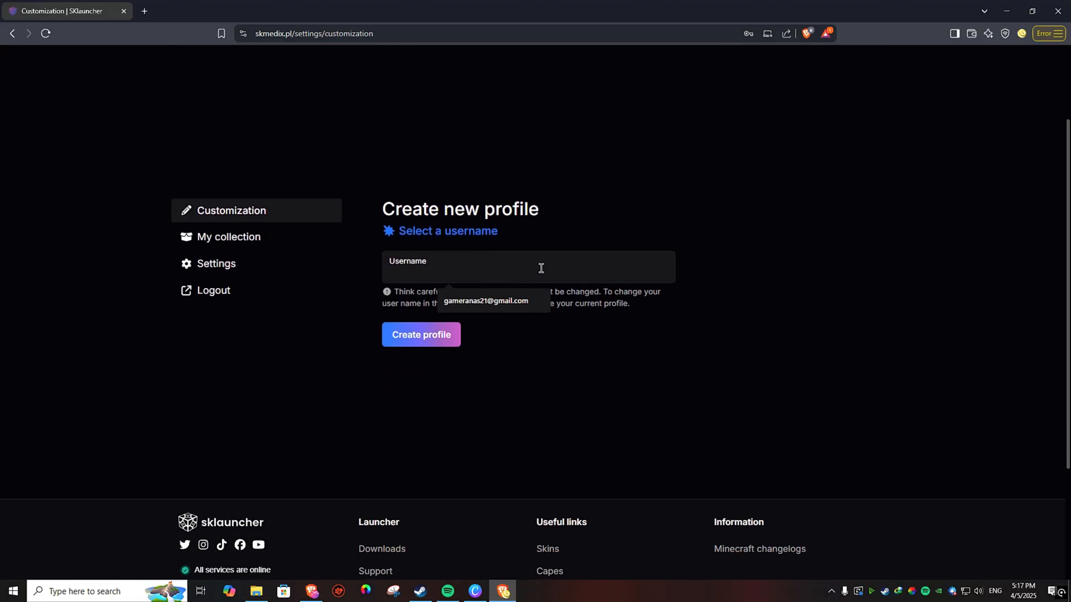
type("Optix_")
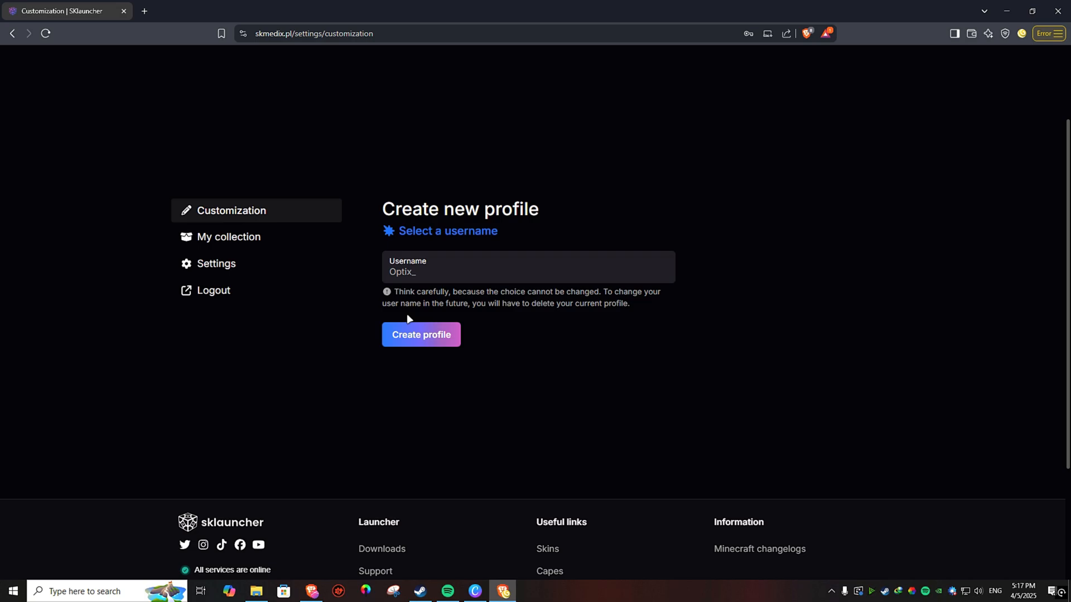
left_click(420, 335)
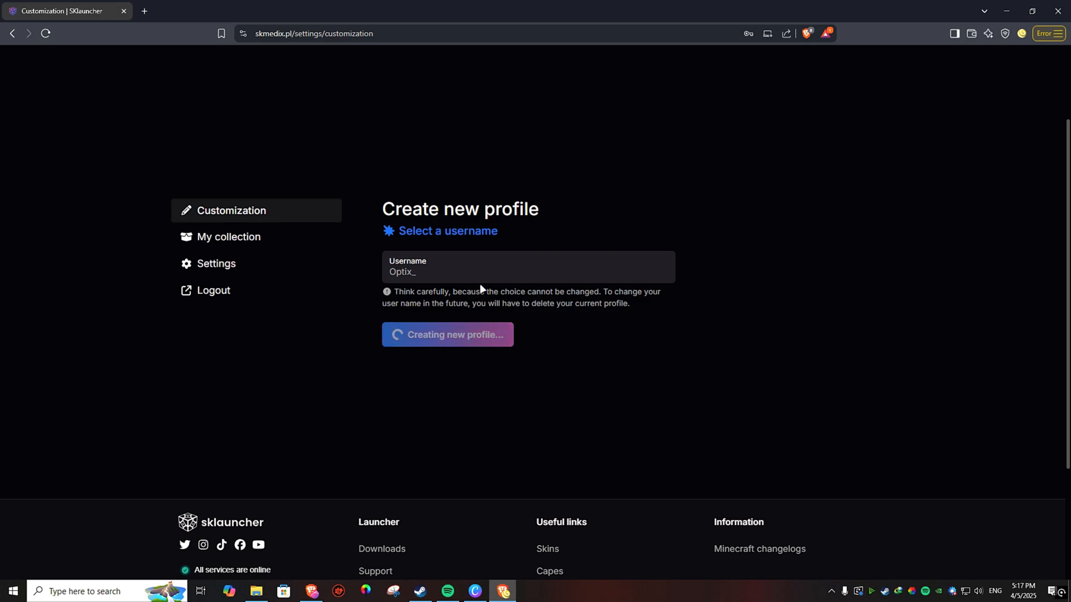
left_click(447, 334)
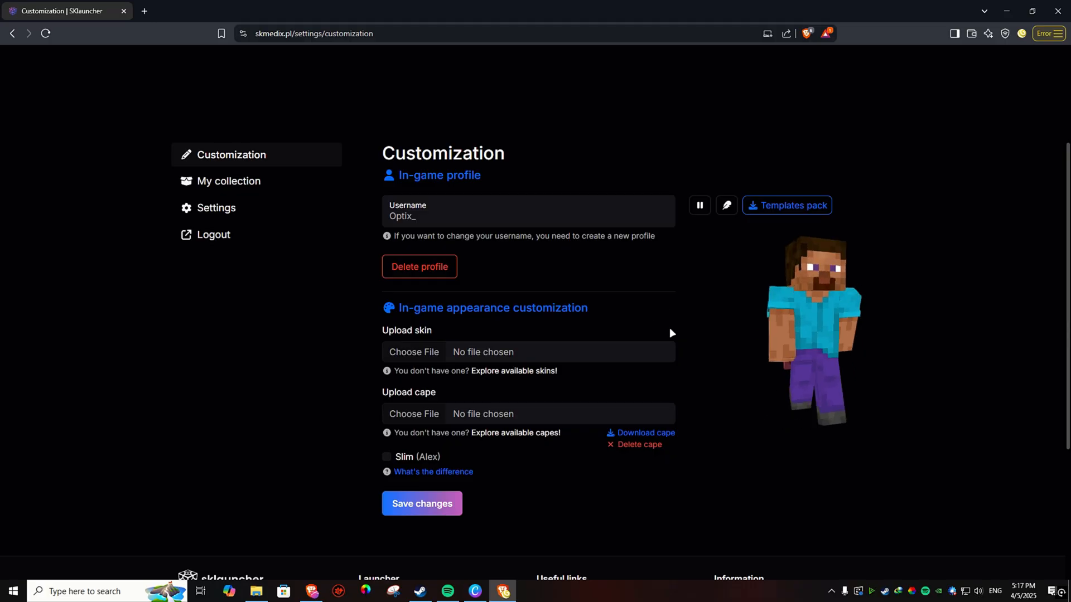
Step: Search 'namemc' in a new tab, look up 'KinG' on NameMC and download the chosen skin
left_click(277, 11)
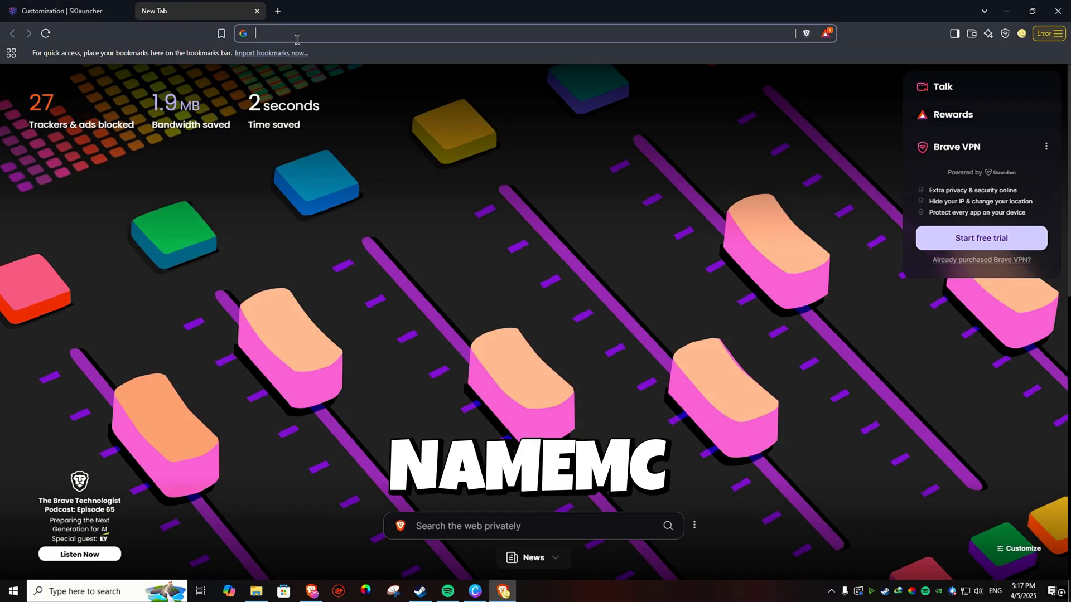
type("namemc")
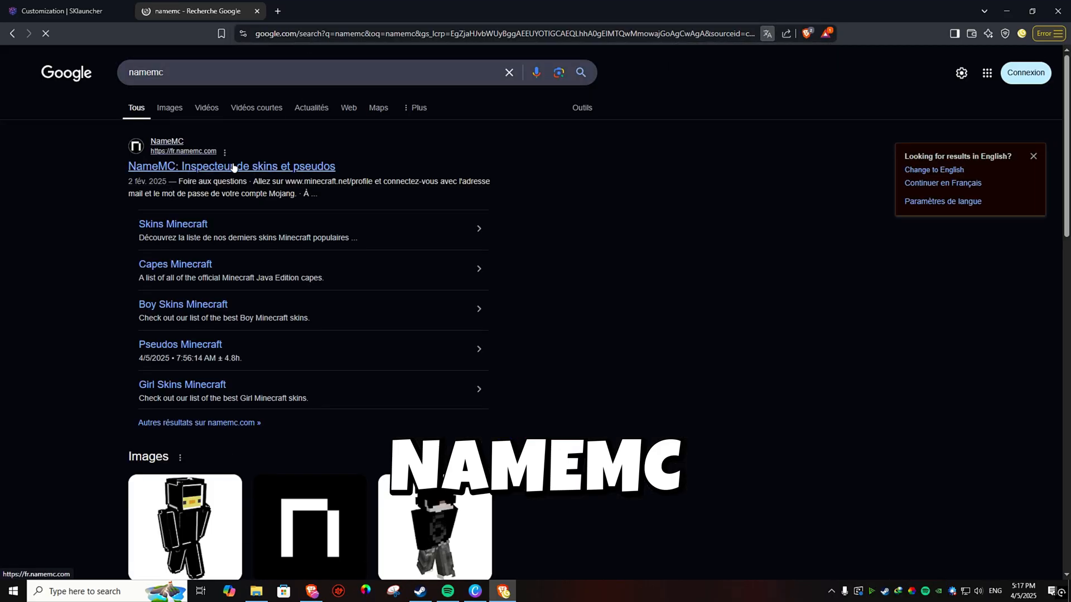
left_click(230, 166)
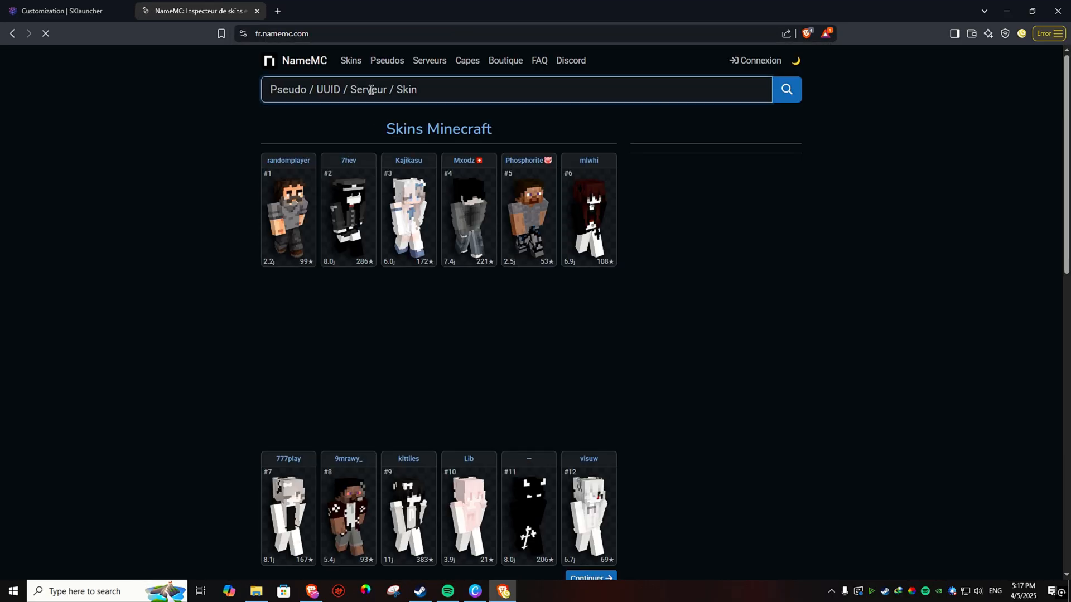
type("KinG")
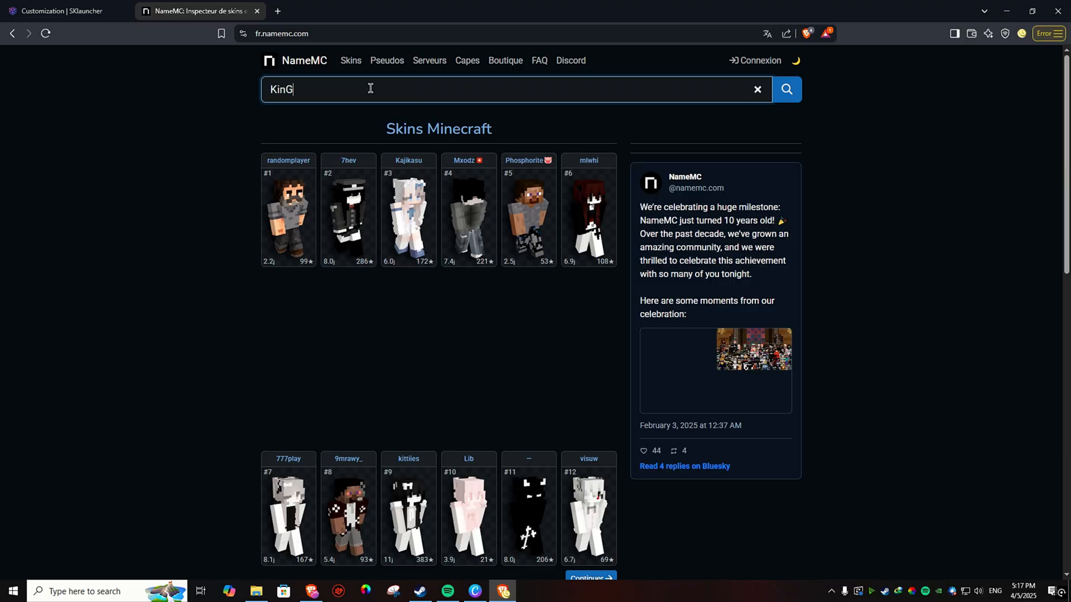
left_click(787, 89)
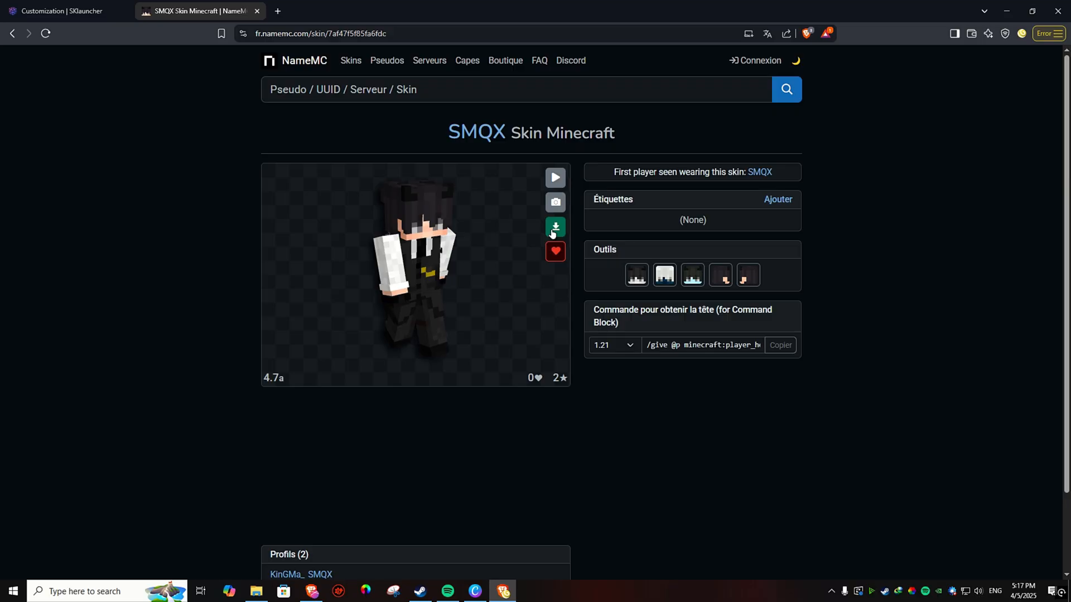
left_click(62, 11)
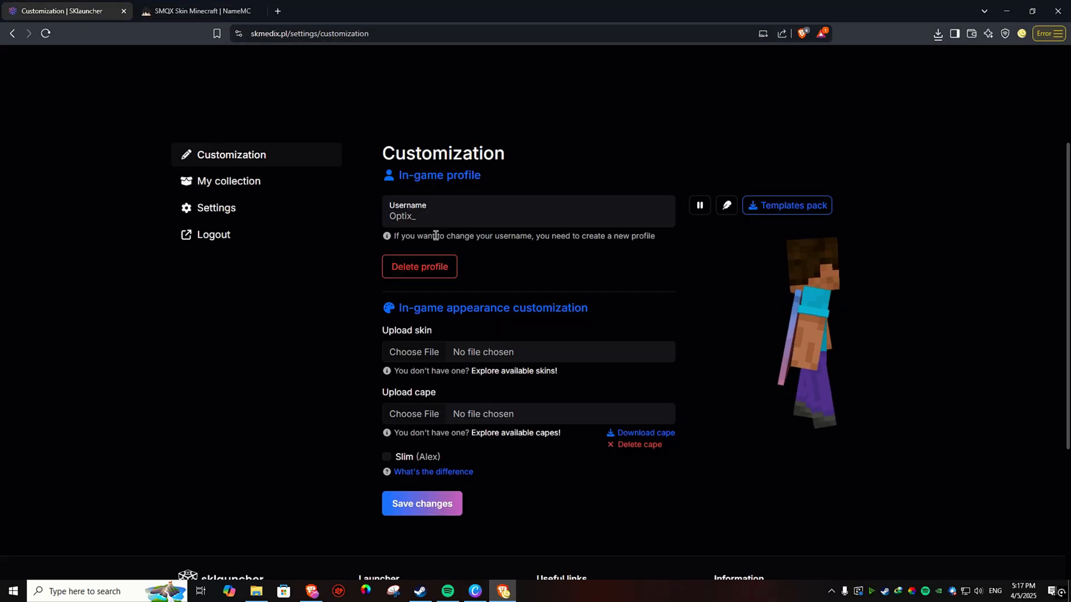
Step: Choose the downloaded skin PNG for upload and enable the Slim (Alex) model
left_click(414, 351)
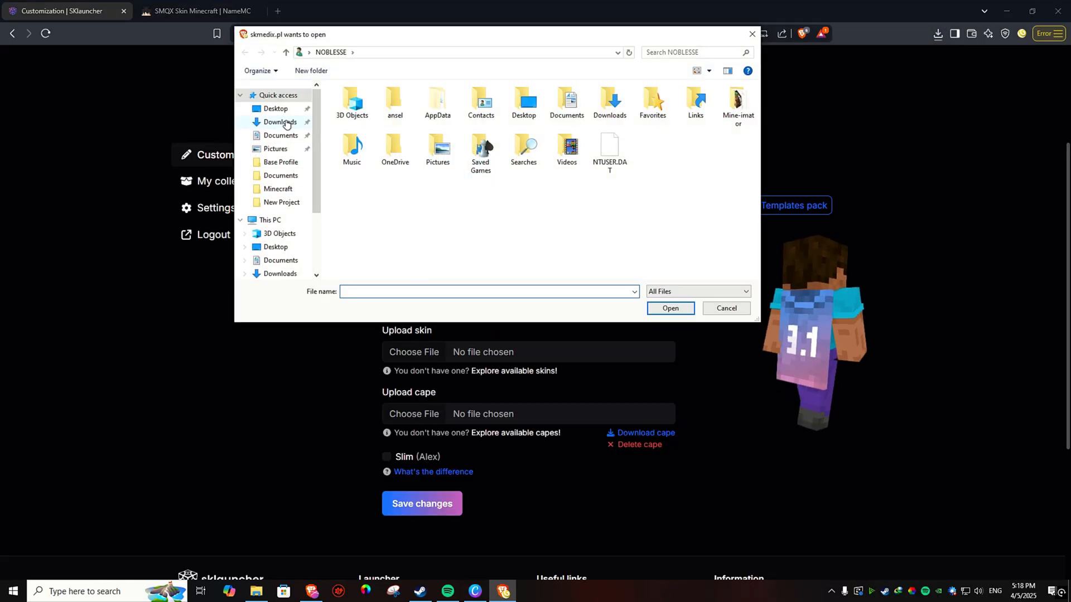
left_click(669, 308)
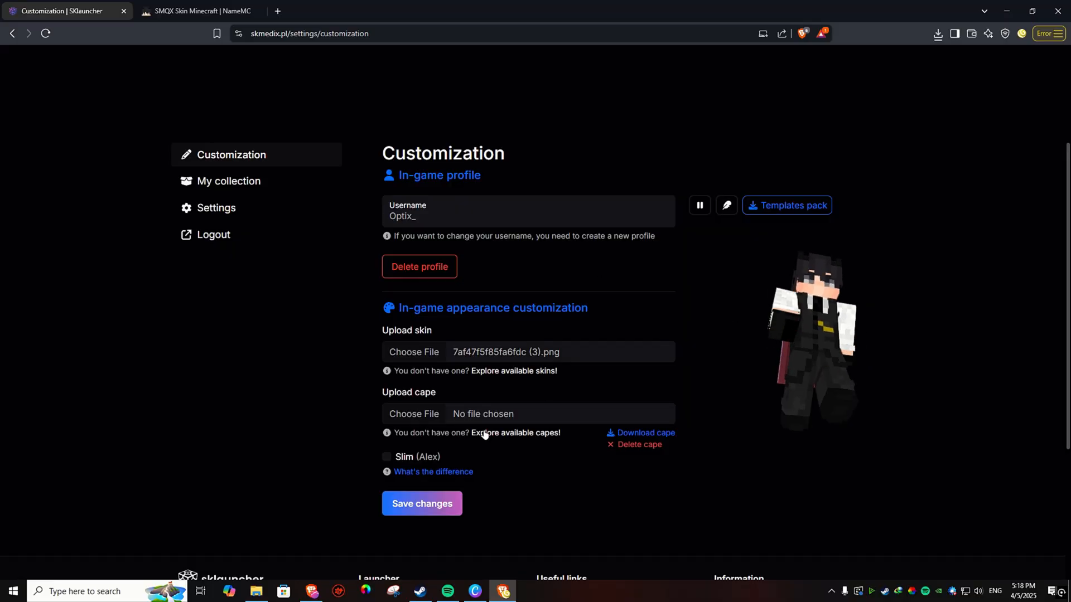
left_click(387, 456)
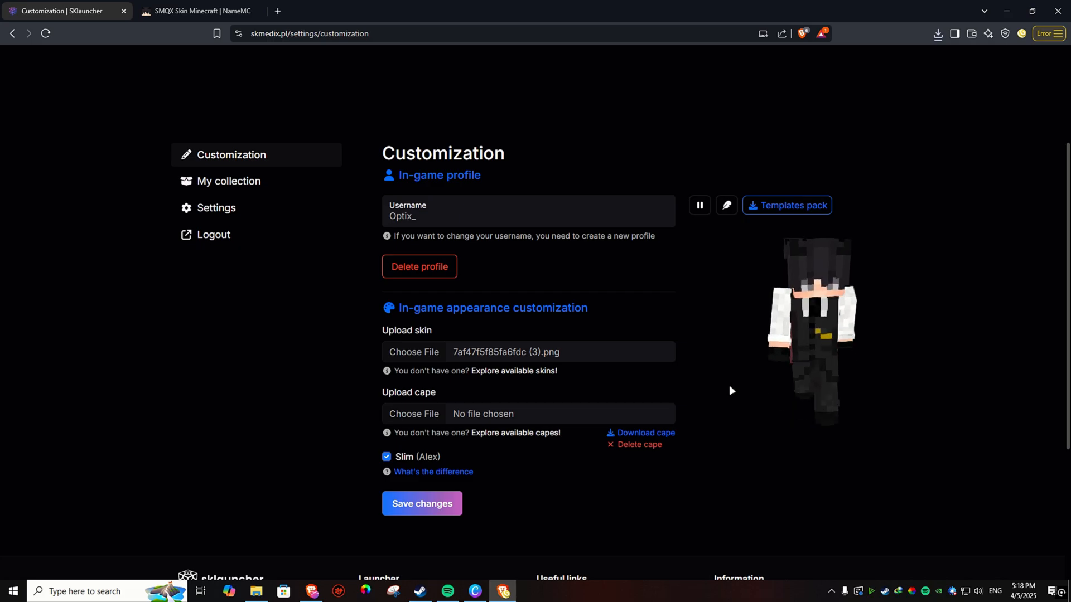
scroll("down", 3)
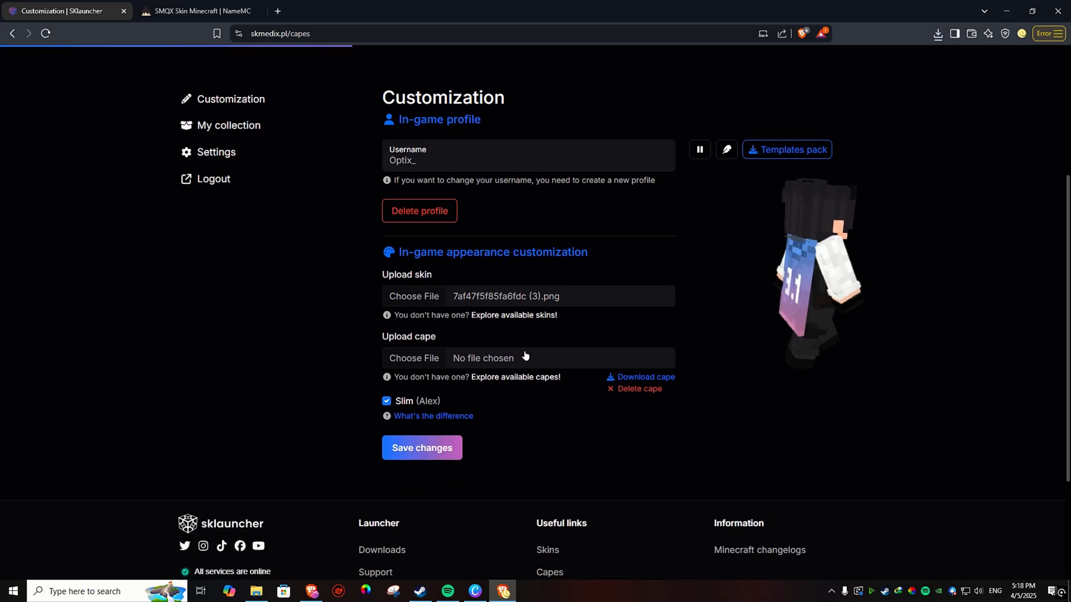
Step: Save the purple-and-pink cape image and assign that cape to the account
left_click(504, 377)
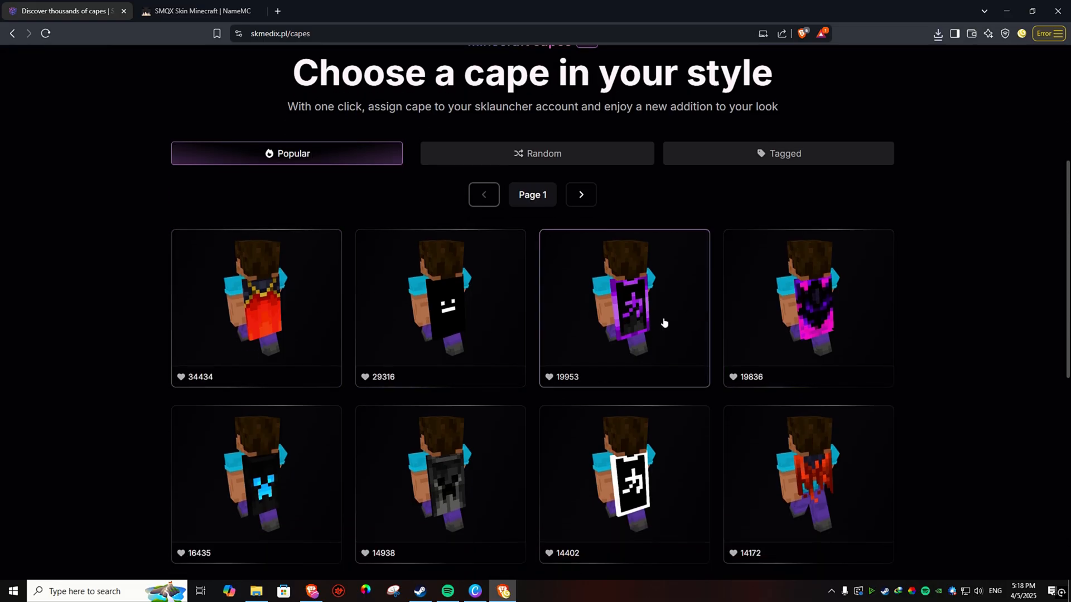
left_click(807, 308)
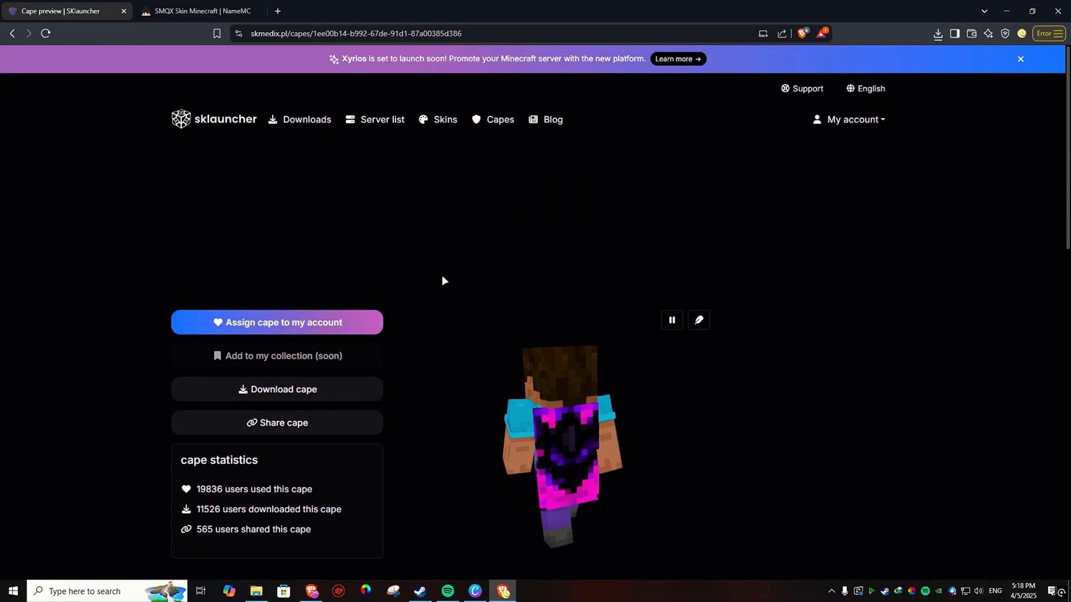
right_click(526, 315)
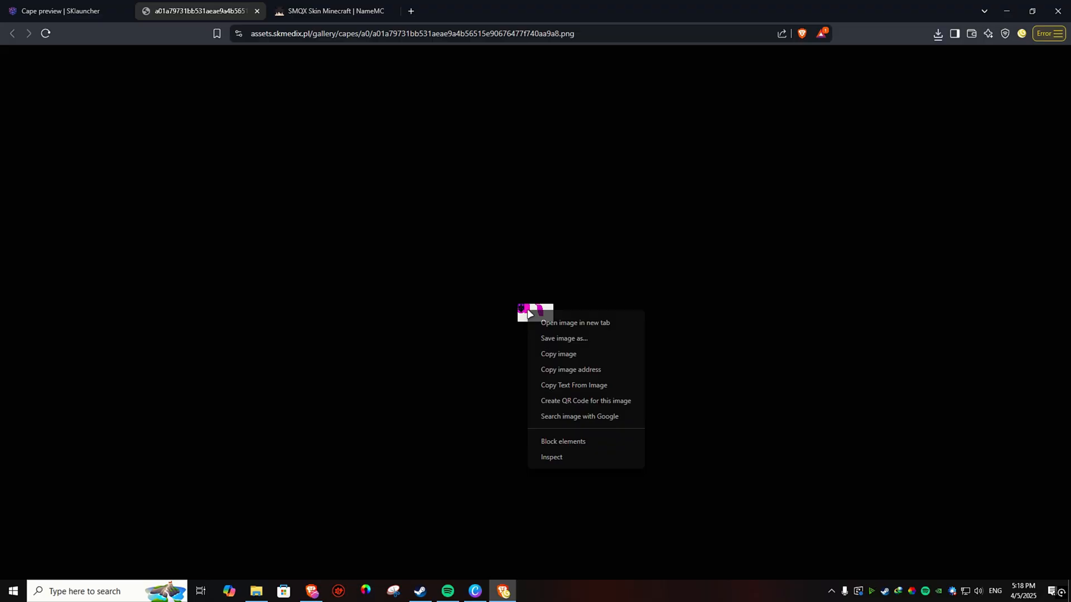
left_click(61, 12)
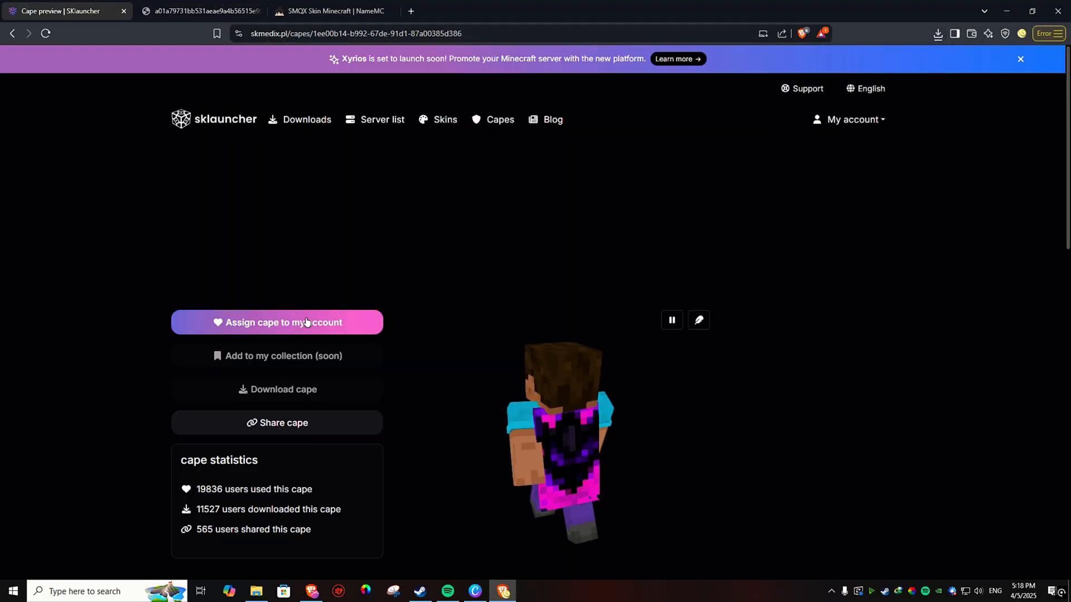
left_click(277, 322)
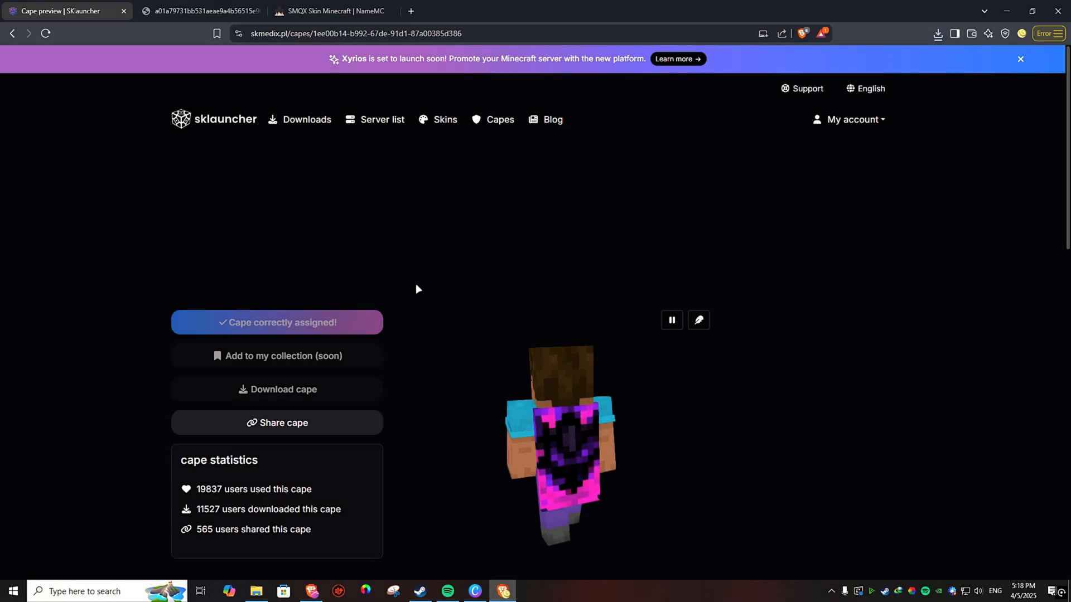
left_click(848, 119)
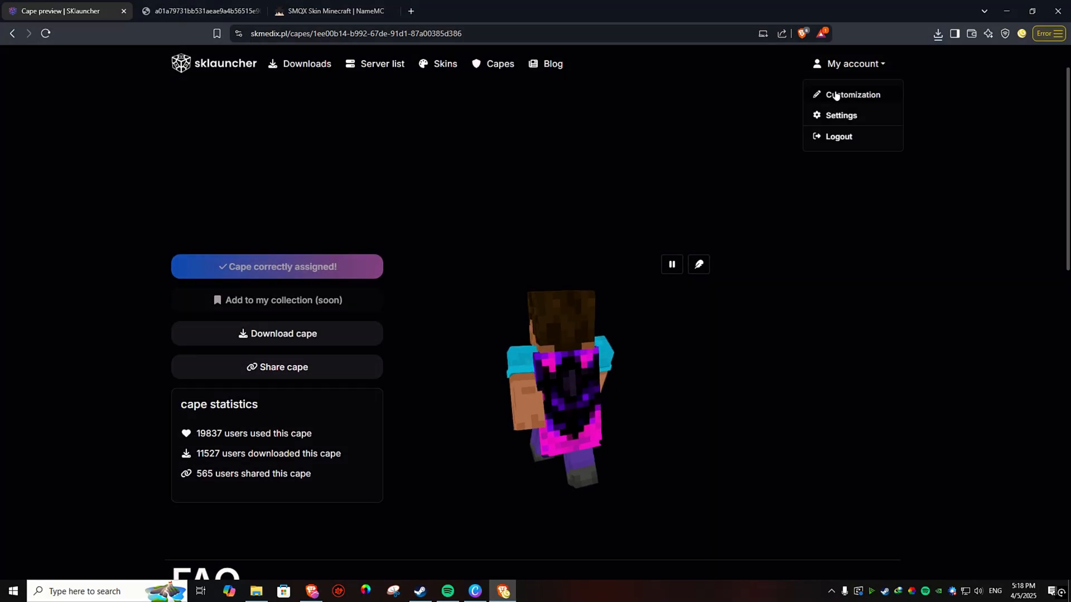
Step: Upload the skin and cape PNGs with Slim (Alex) ticked and save the changes
left_click(851, 93)
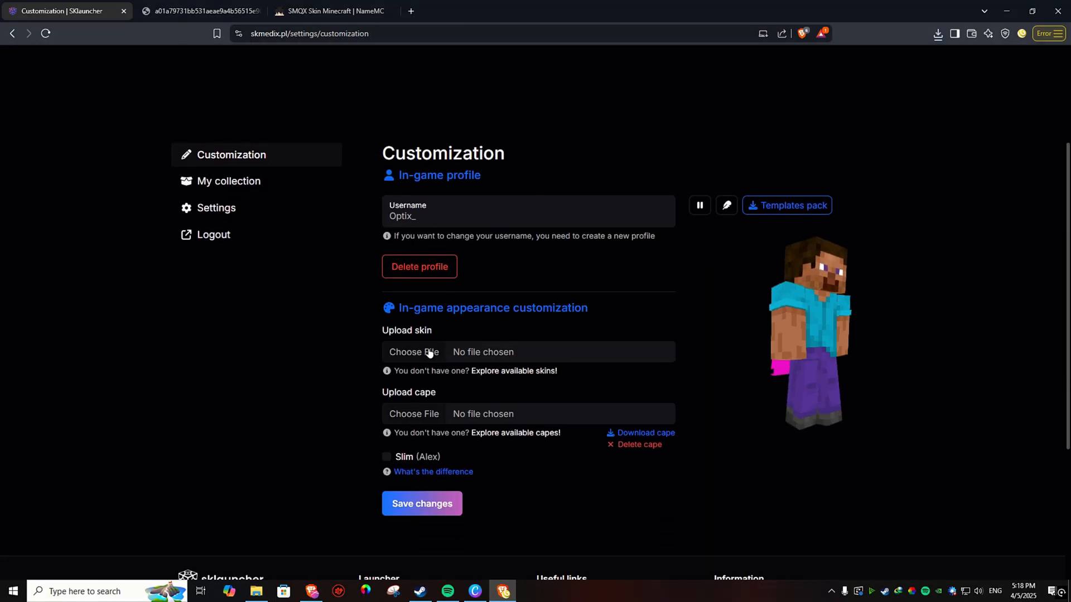
left_click(414, 352)
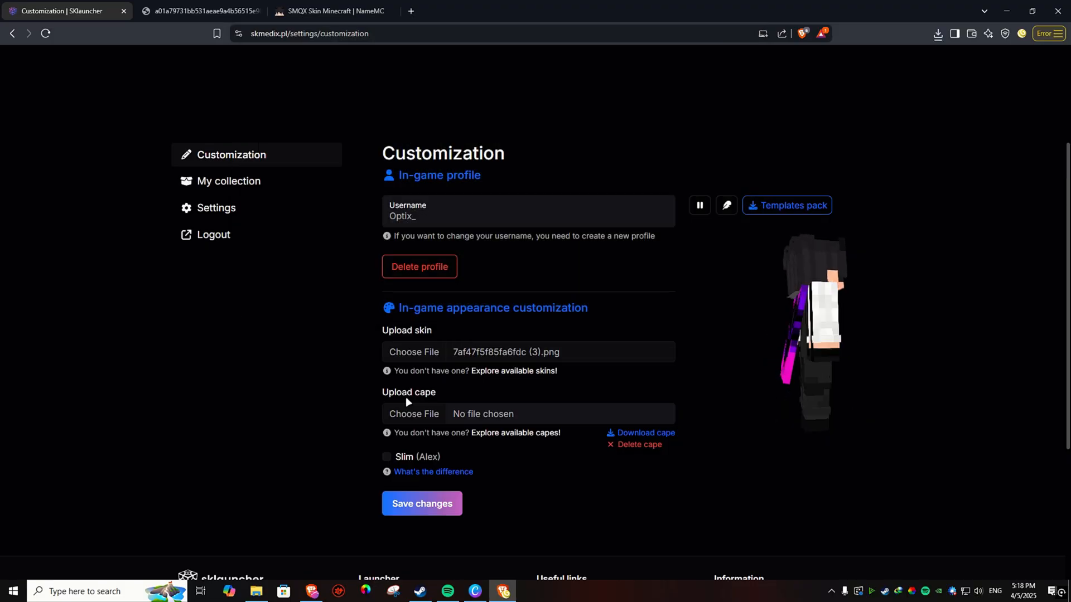
left_click(413, 414)
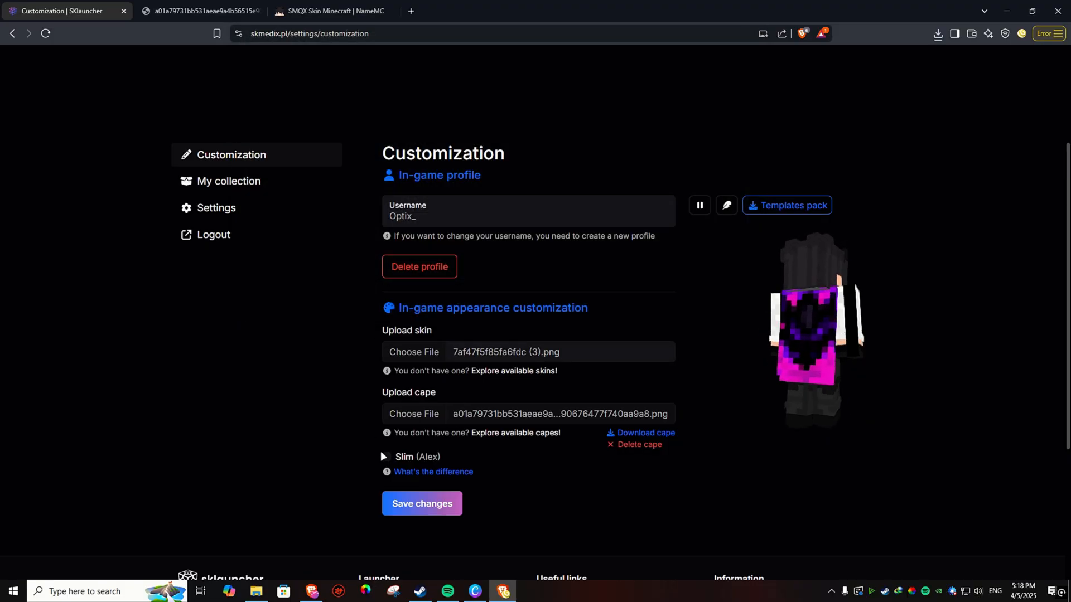
left_click(387, 457)
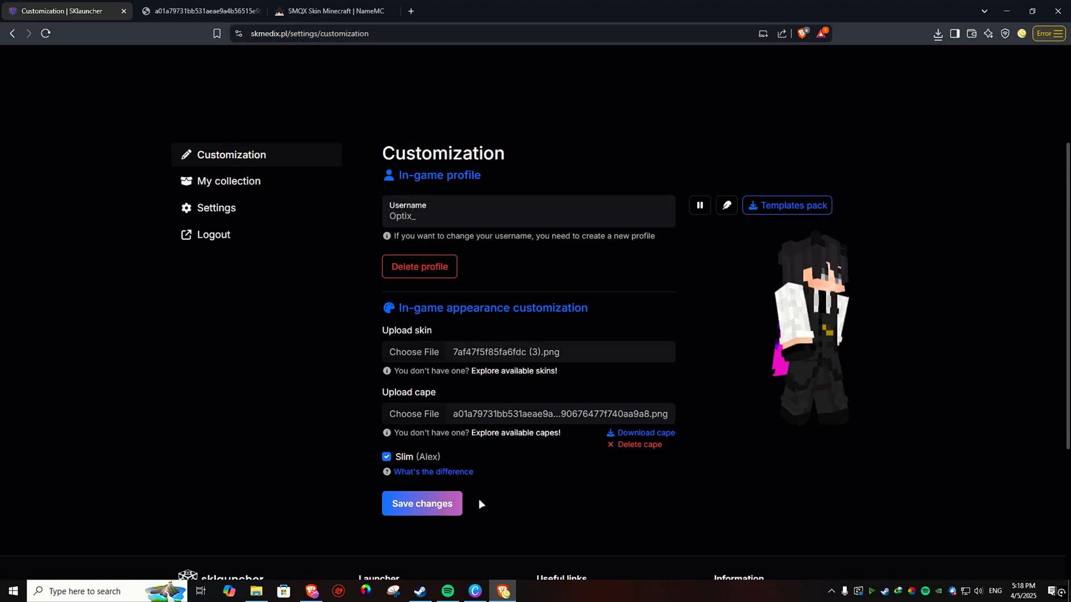
left_click(422, 503)
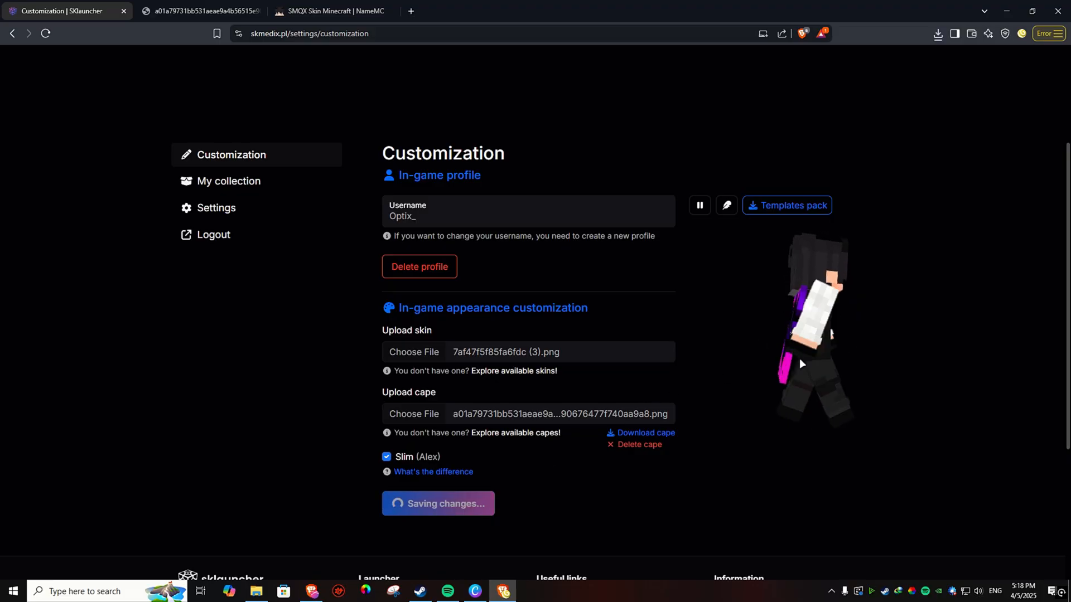
left_click(437, 503)
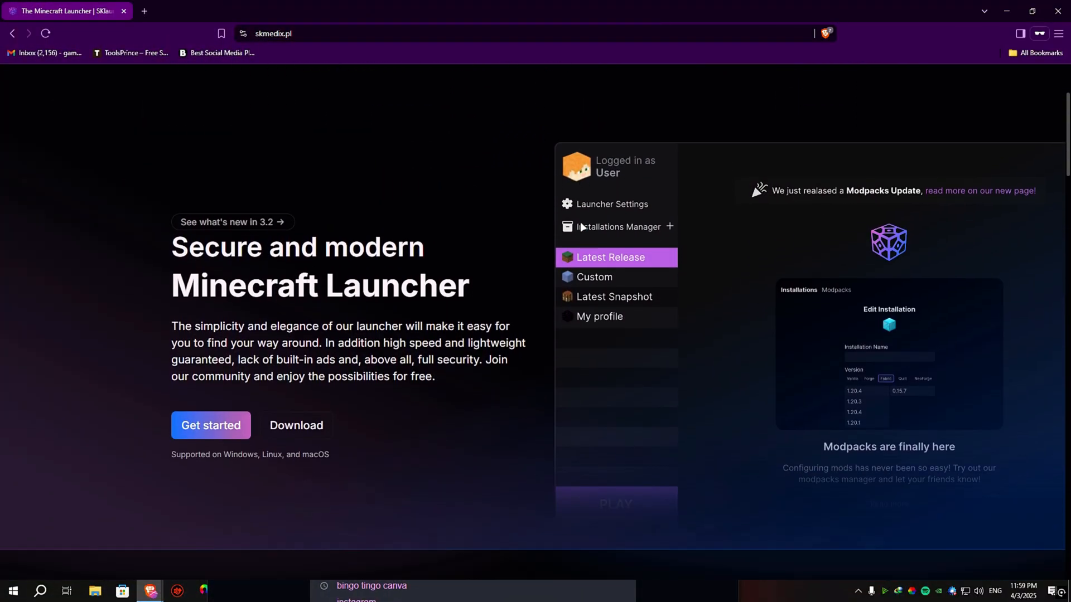
Step: Download the Windows SKlauncher installer from the downloads page
left_click(295, 425)
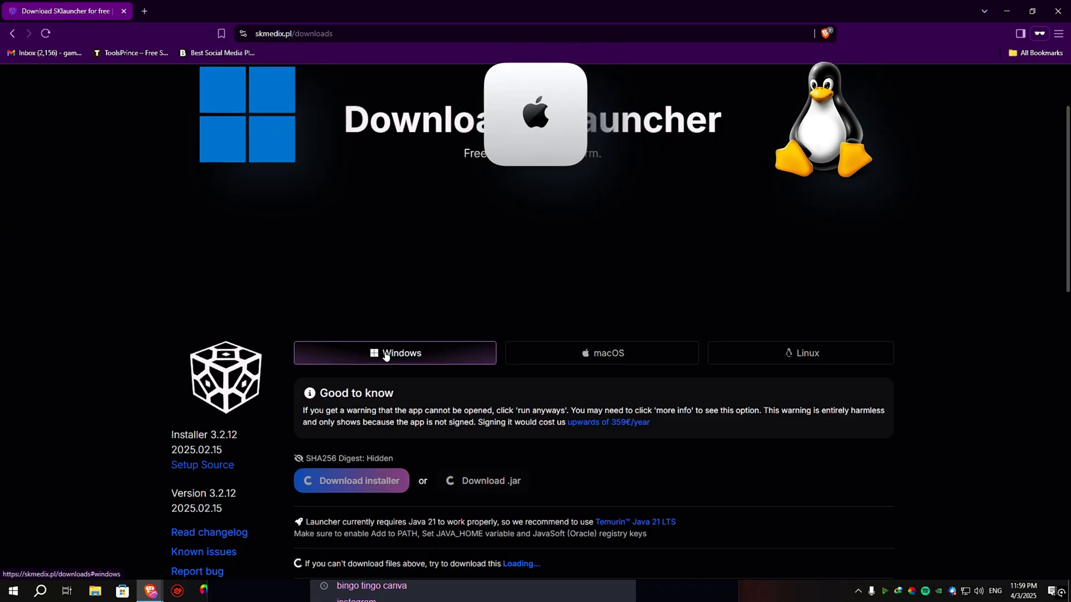
scroll("down", 3)
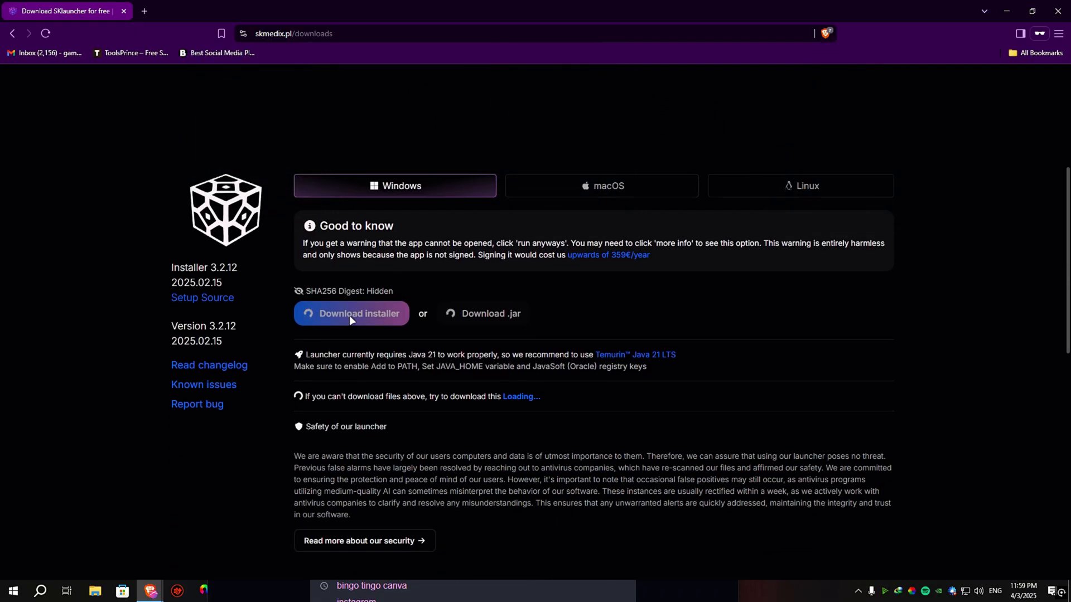
left_click(1004, 32)
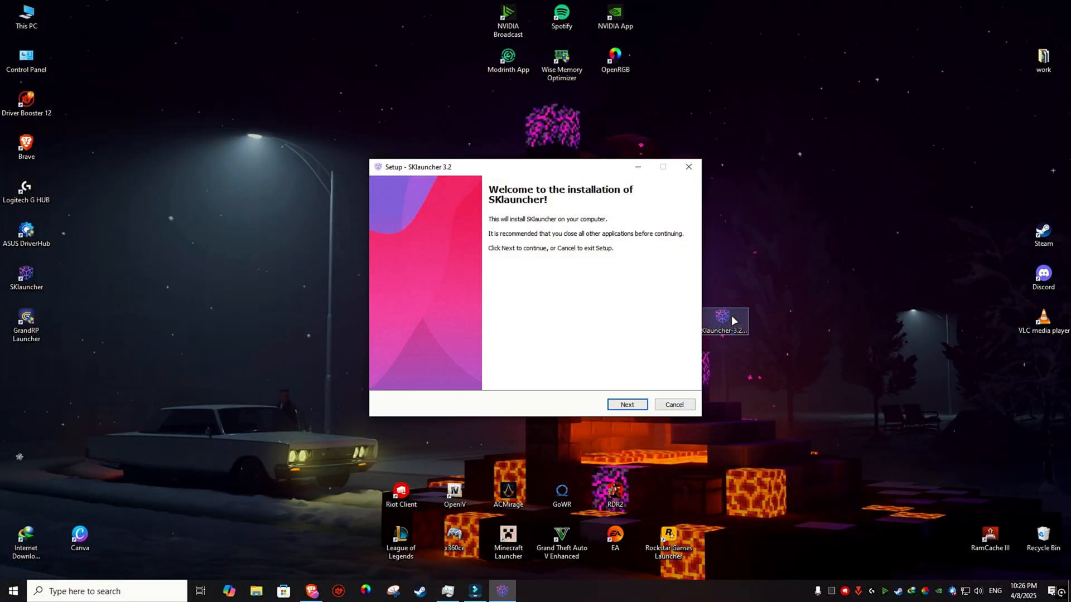
Step: Step through SKlauncher 3.2 setup and finish with Launch SKlauncher ticked
left_click(626, 404)
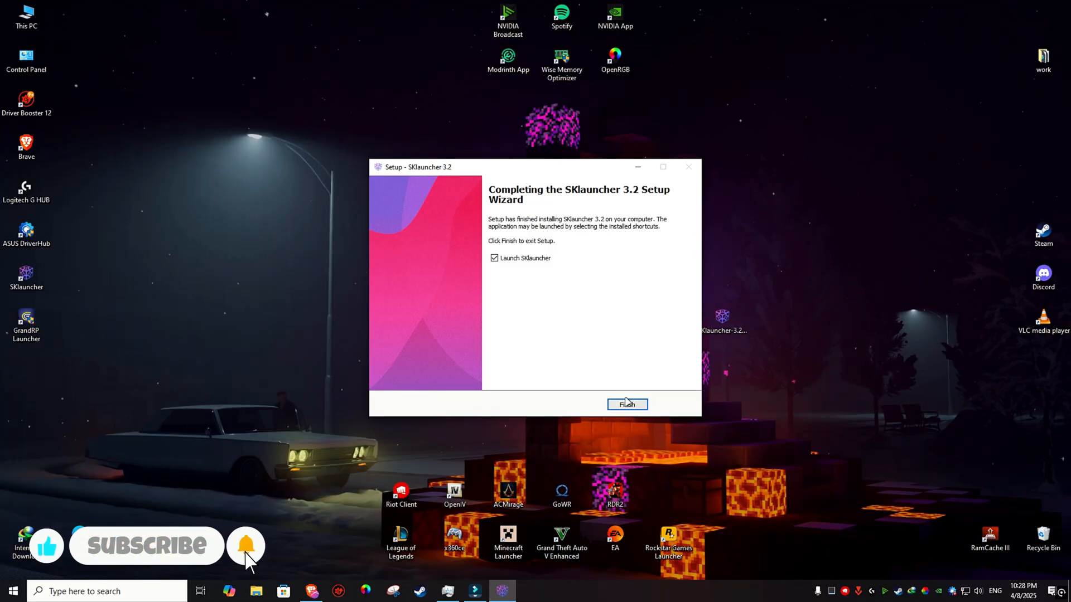
left_click(626, 404)
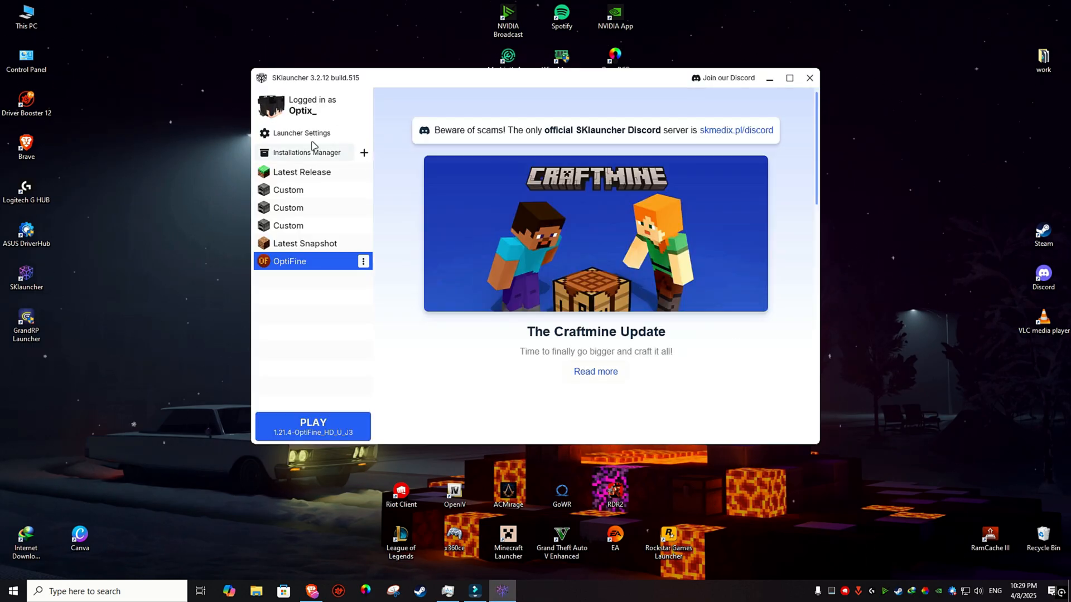
Step: Log out, switch to offline mode and log in offline as 'Optix'
left_click(299, 133)
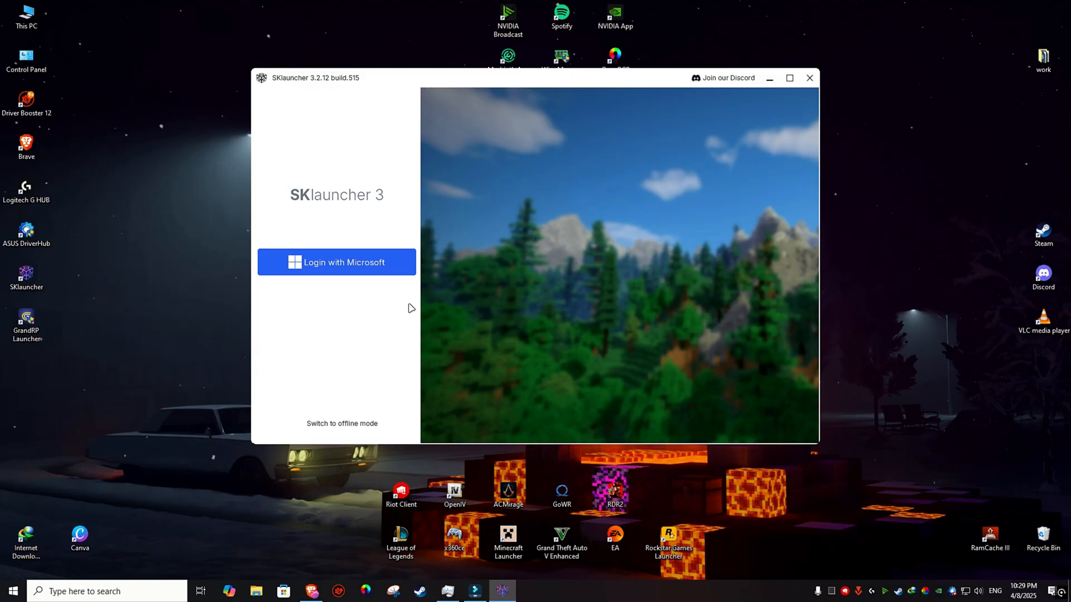
left_click(342, 424)
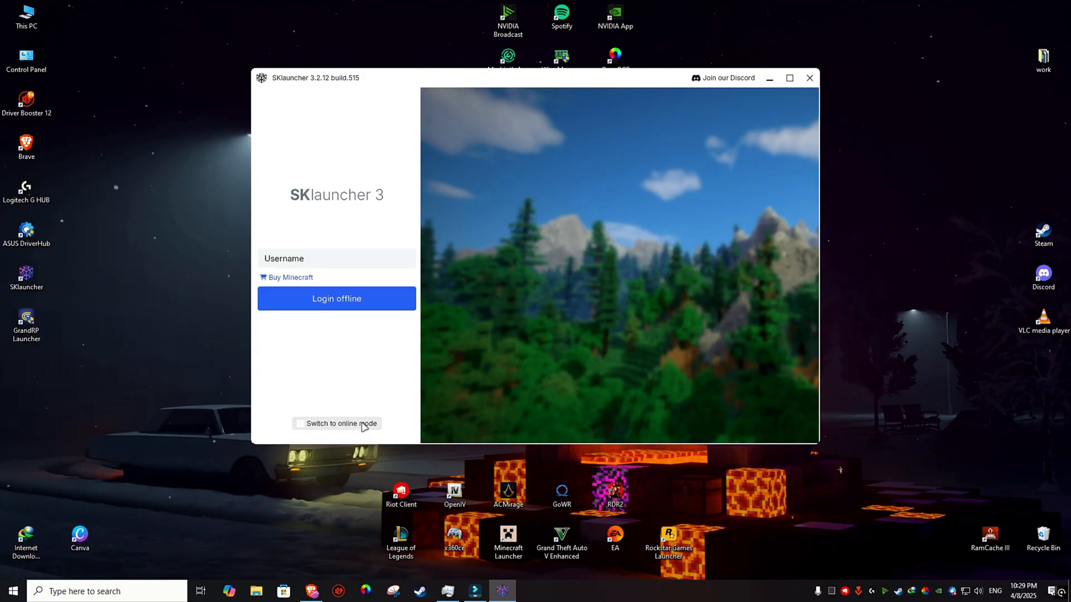
left_click(336, 258)
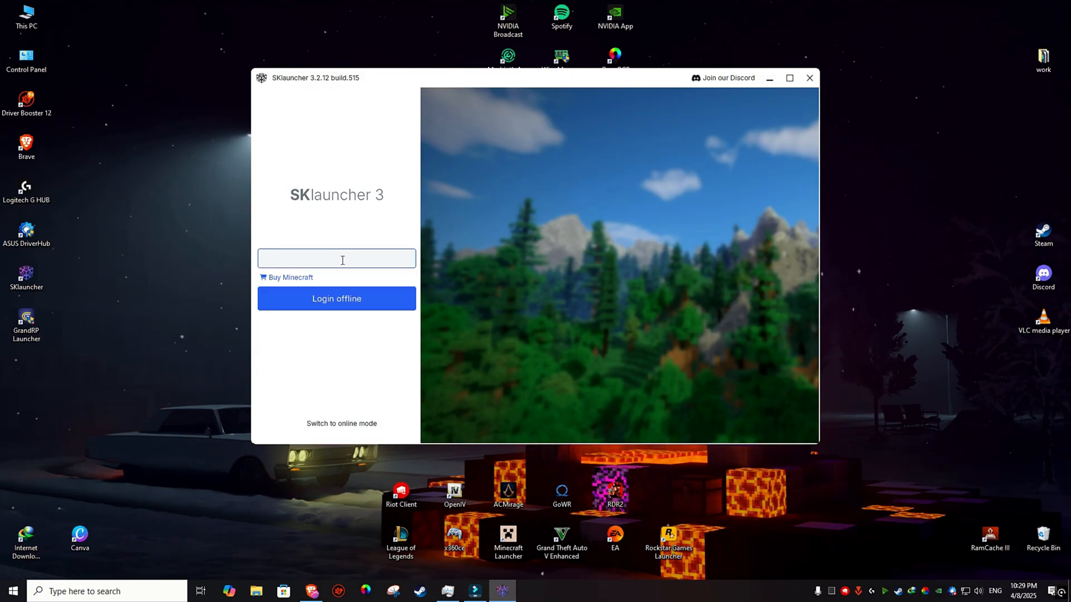
type("Optix")
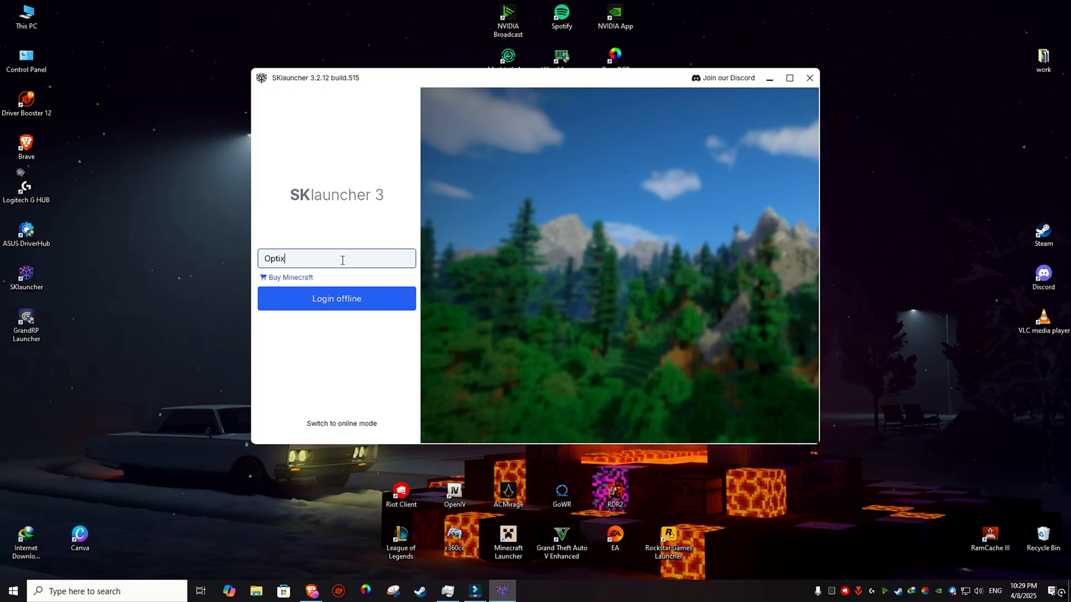
left_click(335, 299)
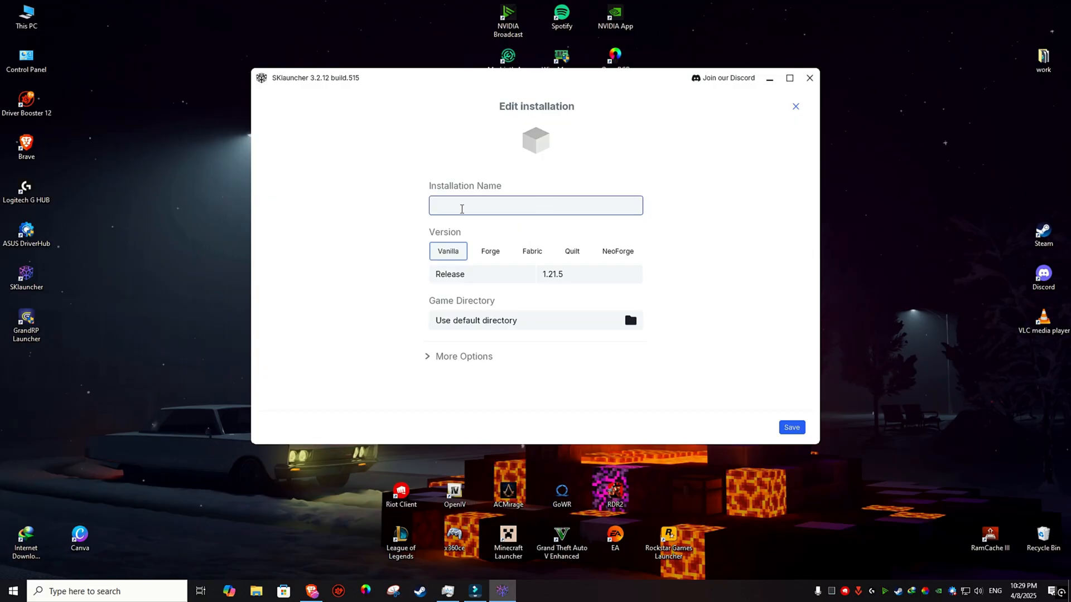
Step: Name the installation 'SUBSCRIIIIBE <3' and choose Forge (1.21.5, 55.0.4) as its mod loader
type("SU")
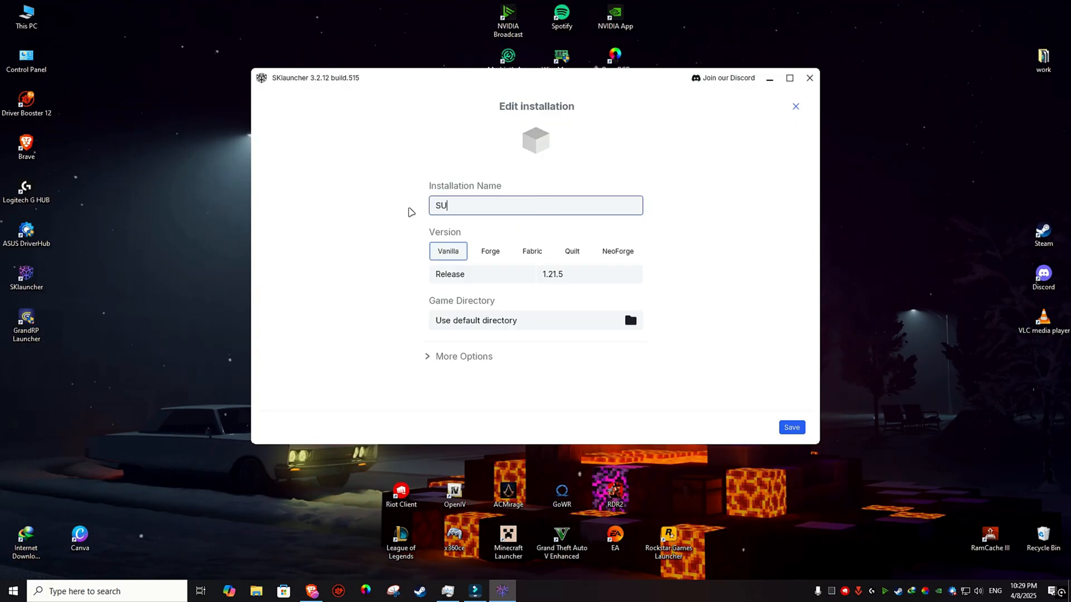
type("BSCRIIIIBE")
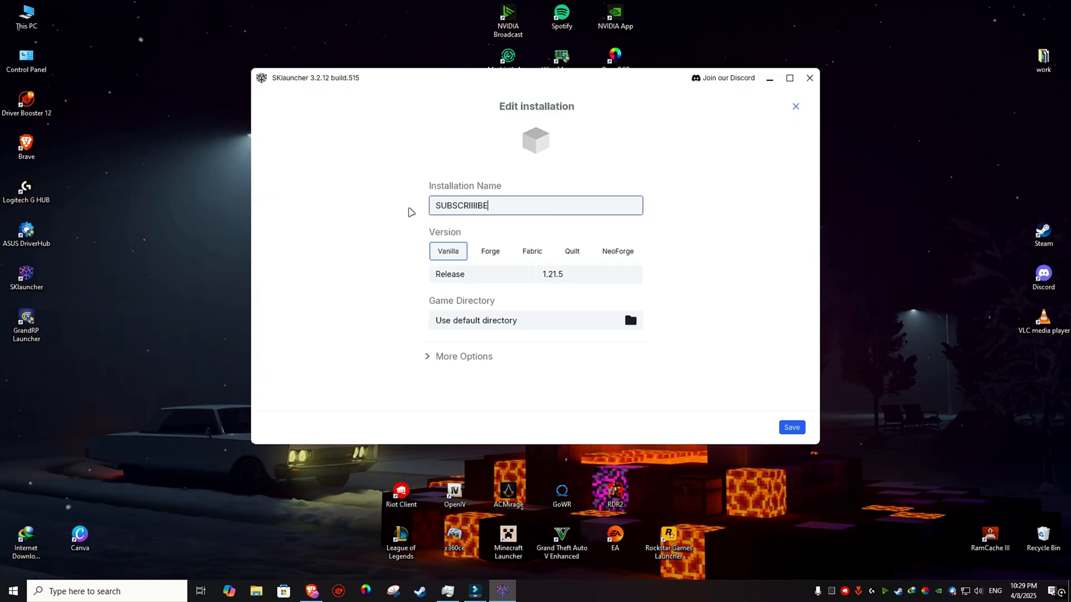
type("<3")
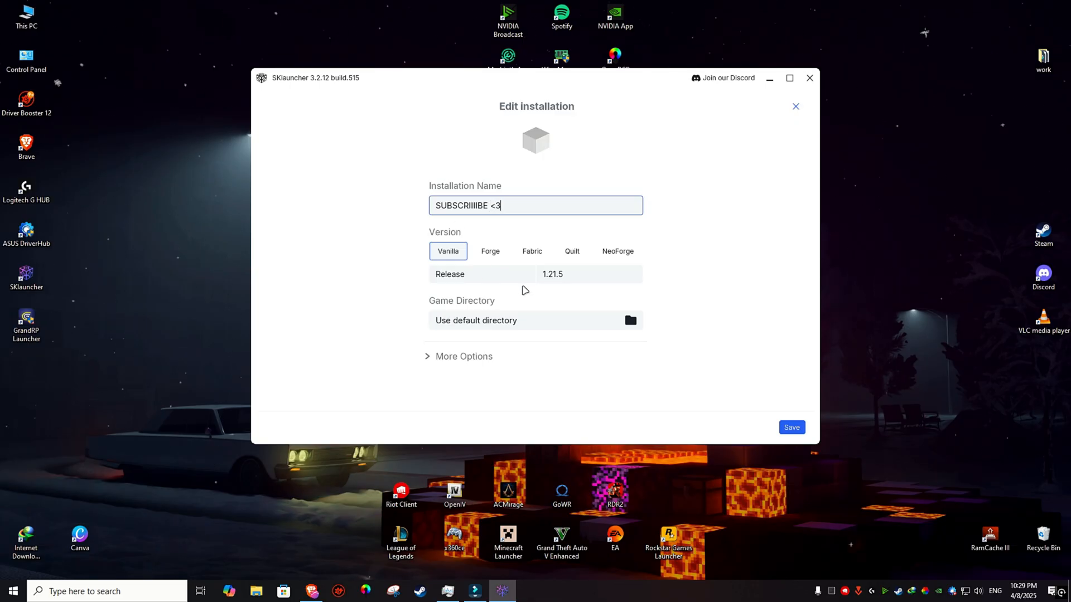
left_click(532, 251)
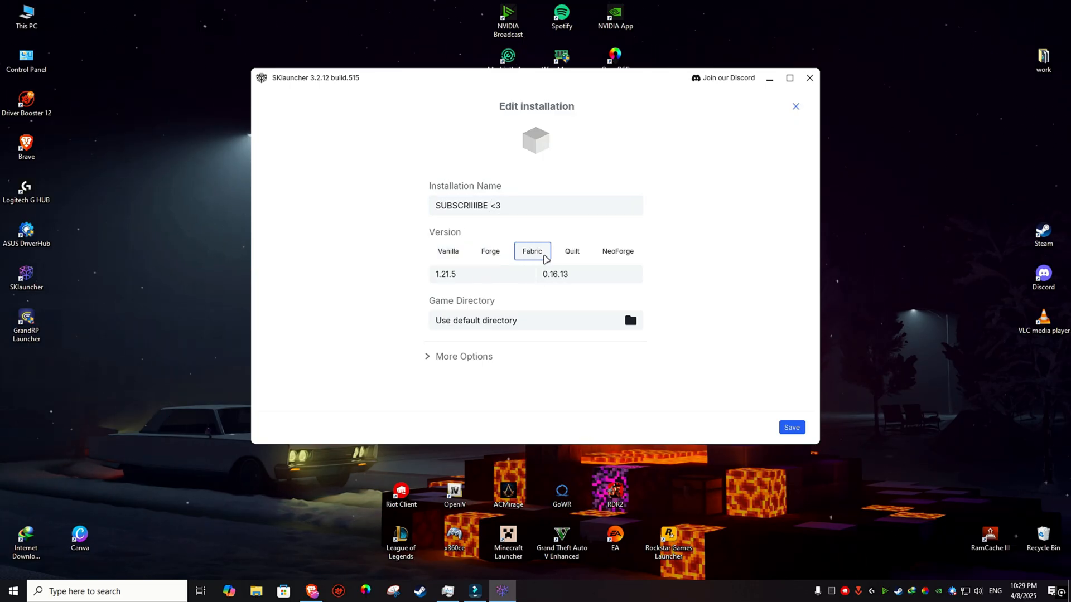
left_click(490, 251)
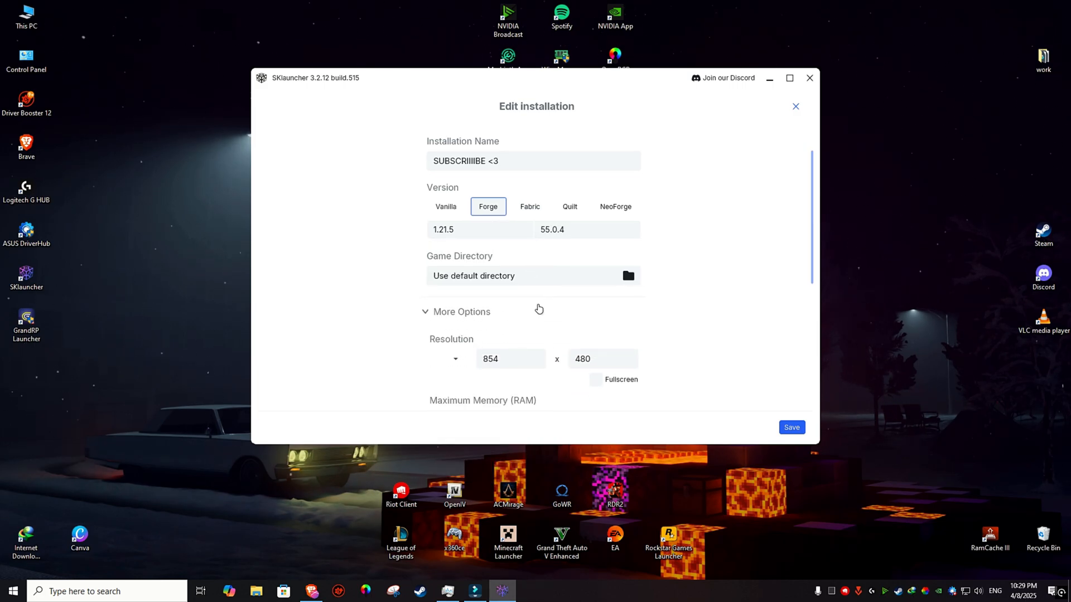
Step: Expand More Options and save the new Forge installation
left_click(531, 285)
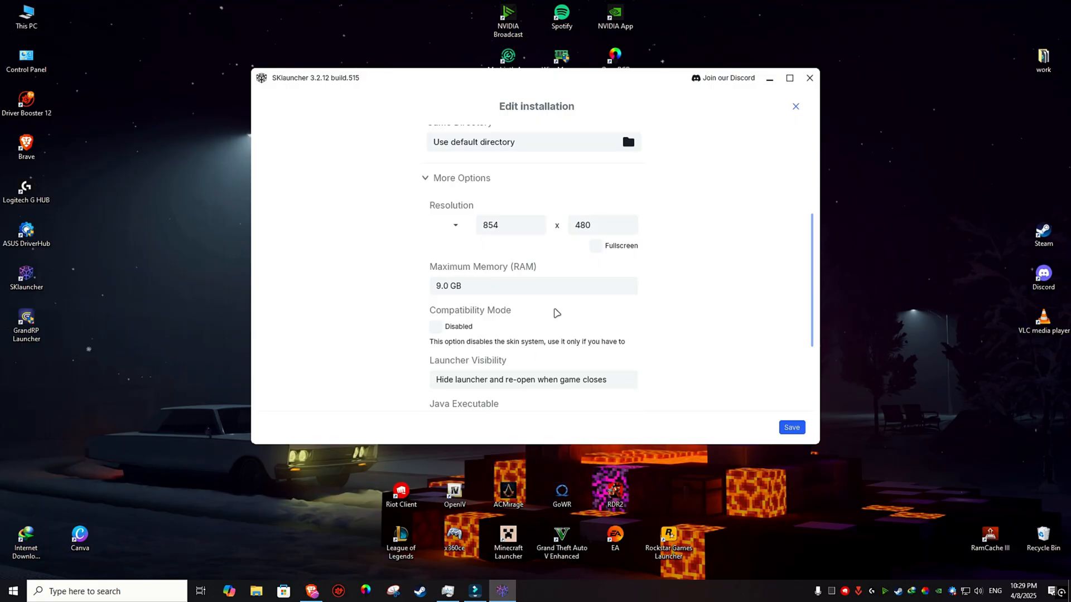
scroll("up", 3)
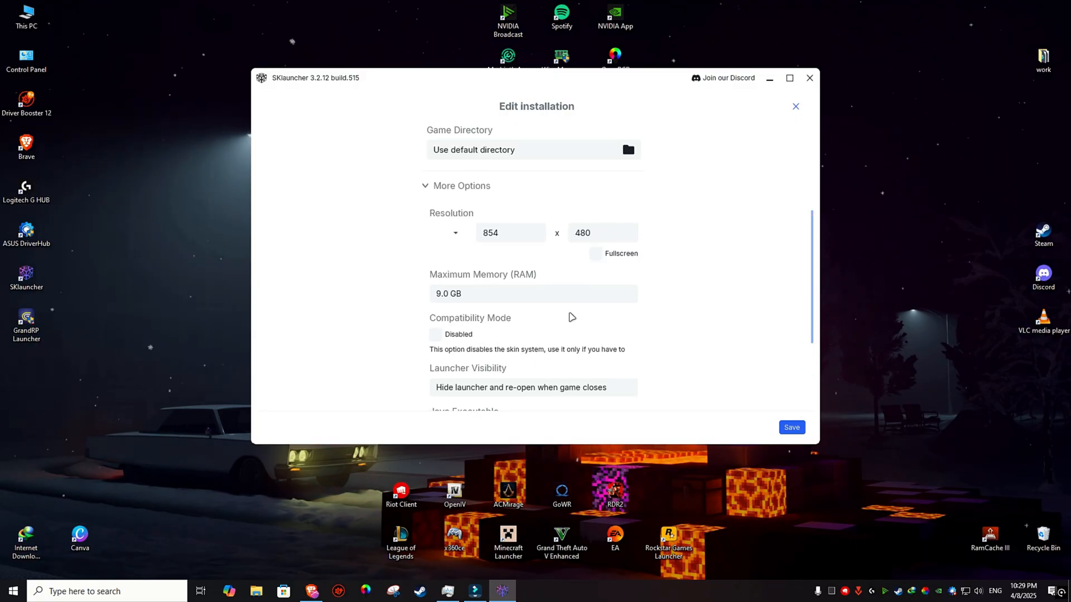
left_click(795, 107)
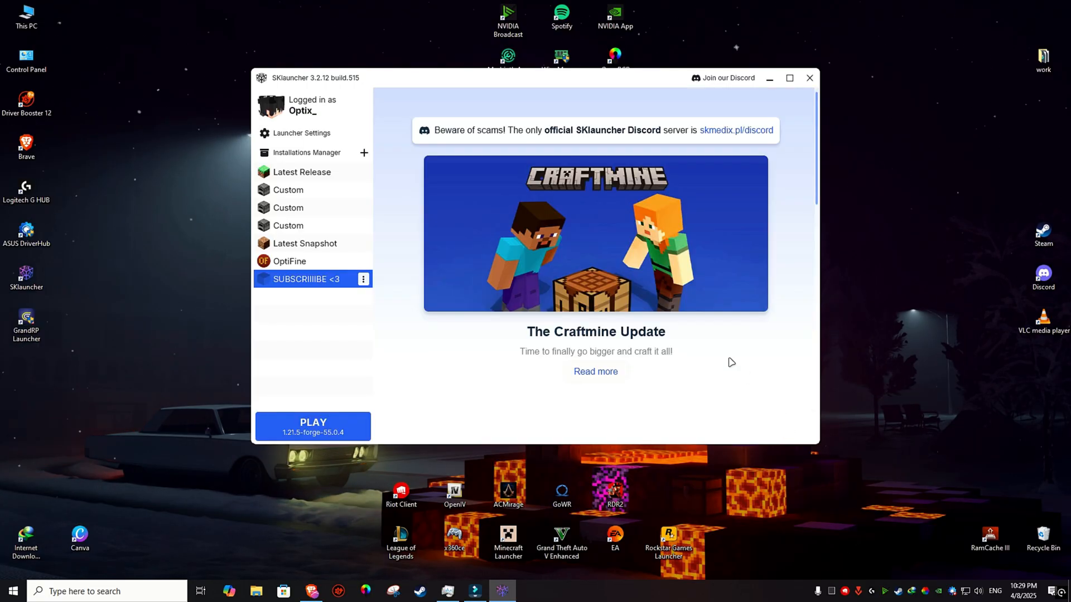
Step: Launch the Forge installation and create the new creative world 'SUBSCRIIIBE <3'
left_click(312, 426)
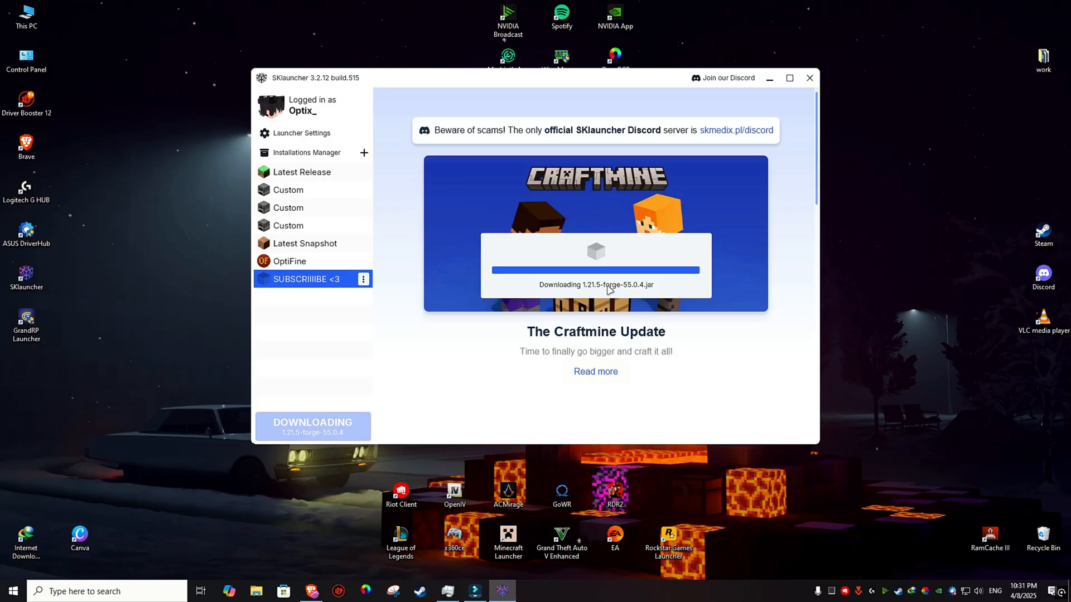
left_click(810, 78)
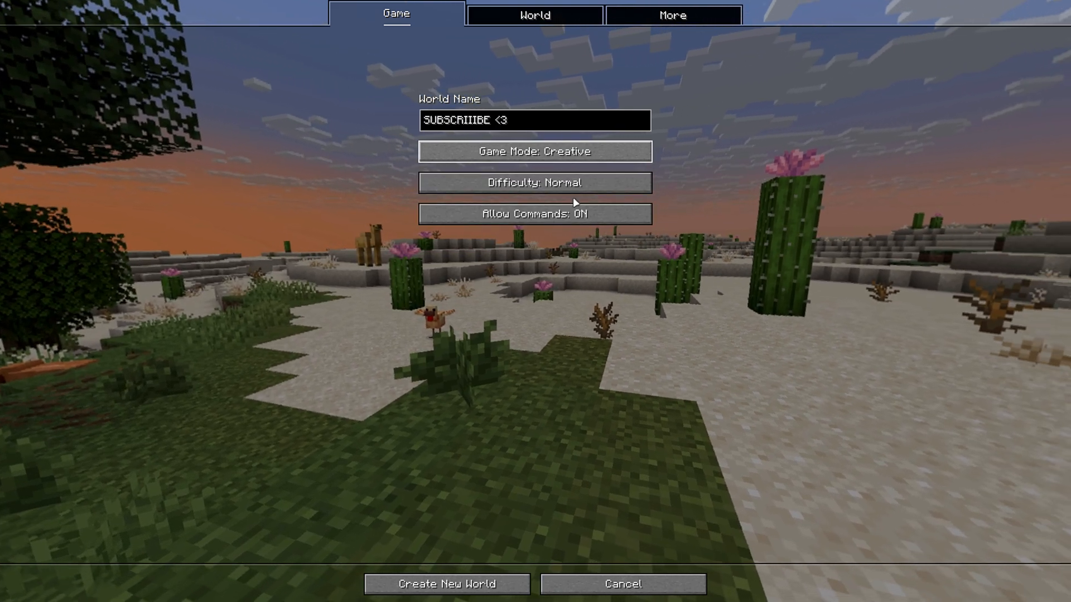
left_click(445, 584)
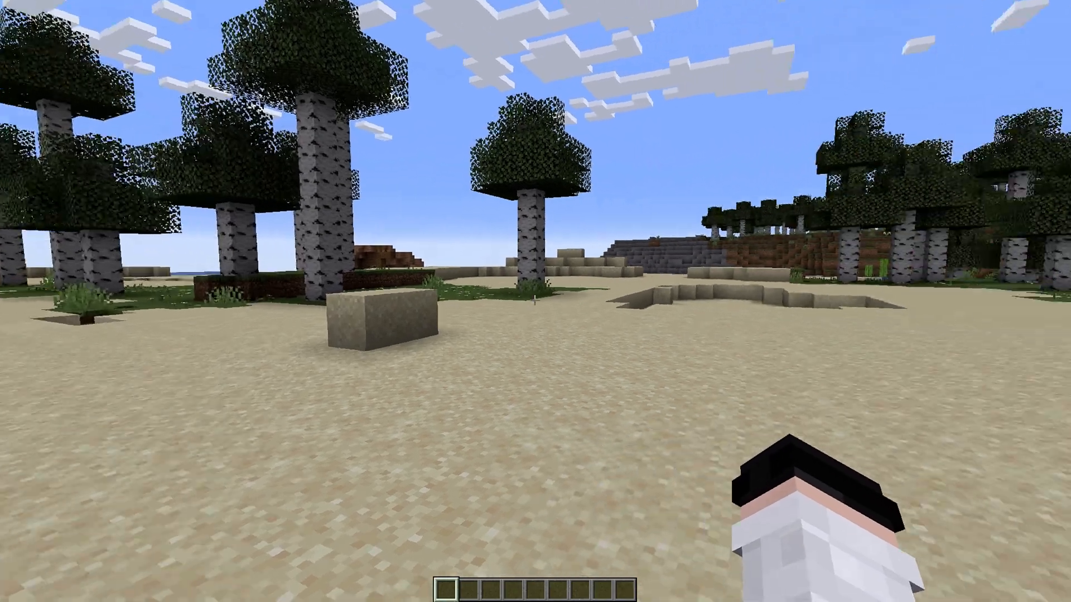